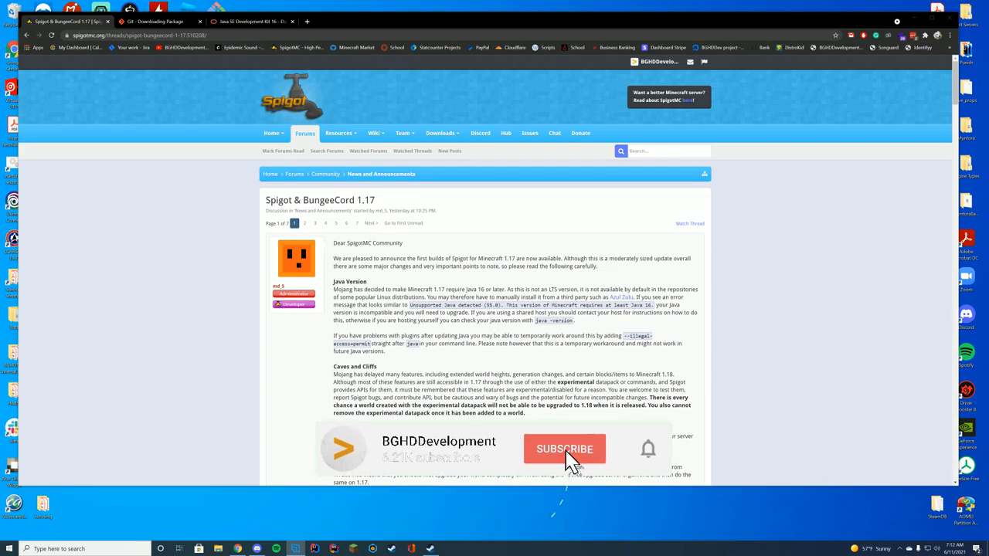
Scroll down the current Chrome page and double-click an item on it
left_click(565, 449)
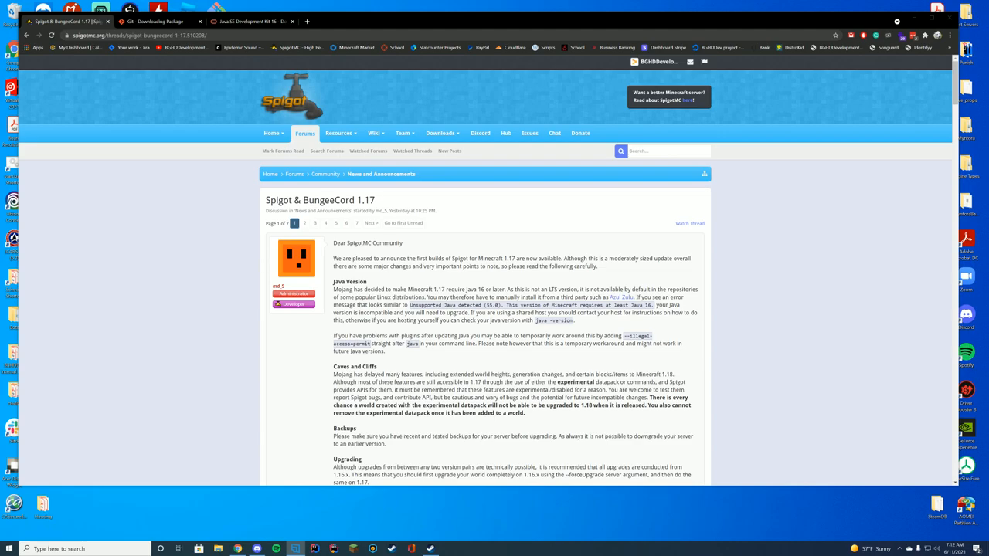
scroll("down", 3)
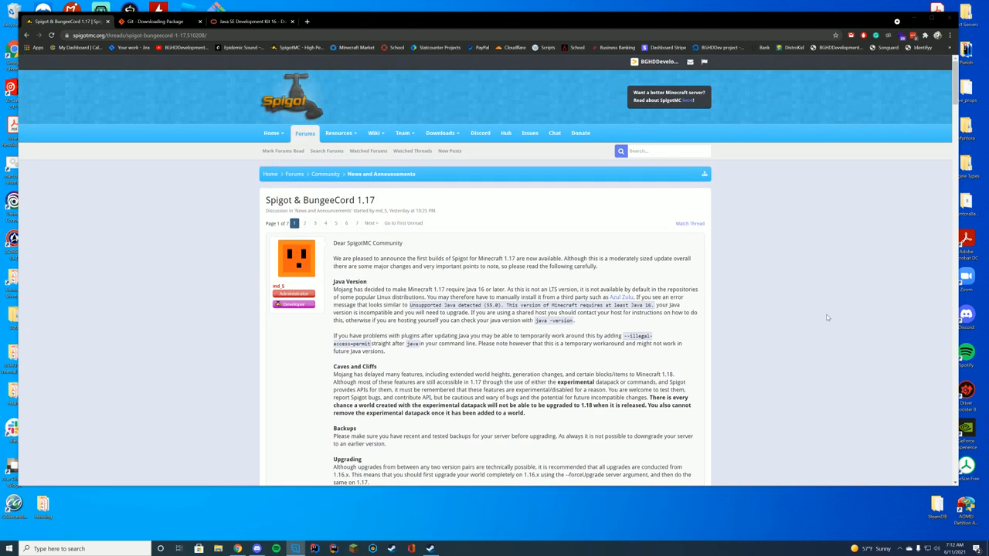
scroll("down", 3)
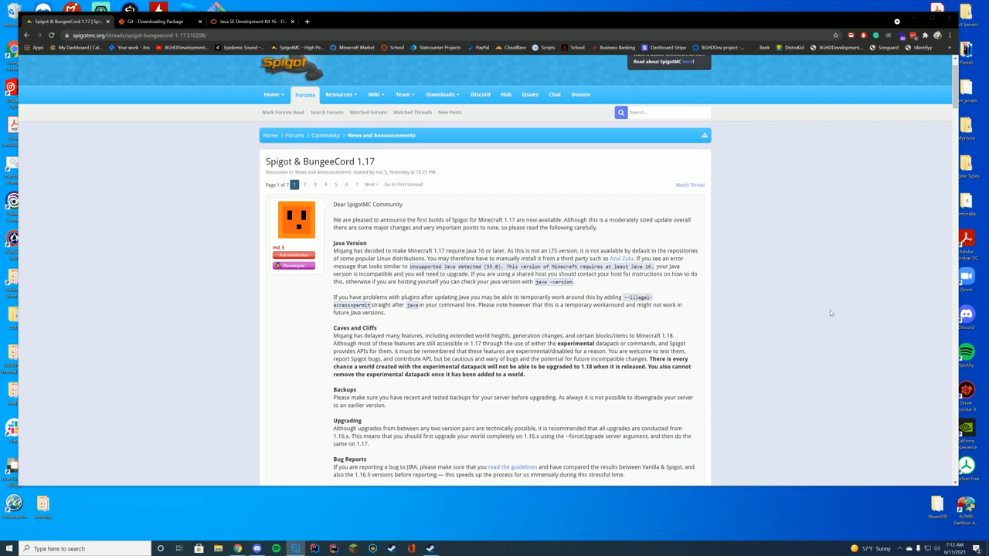
mouse_move(826, 306)
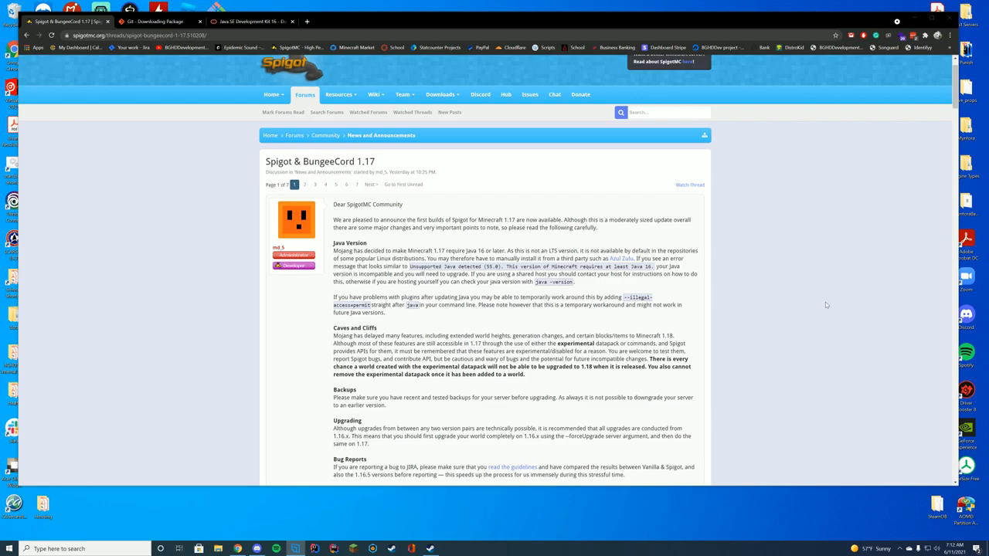
mouse_move(823, 309)
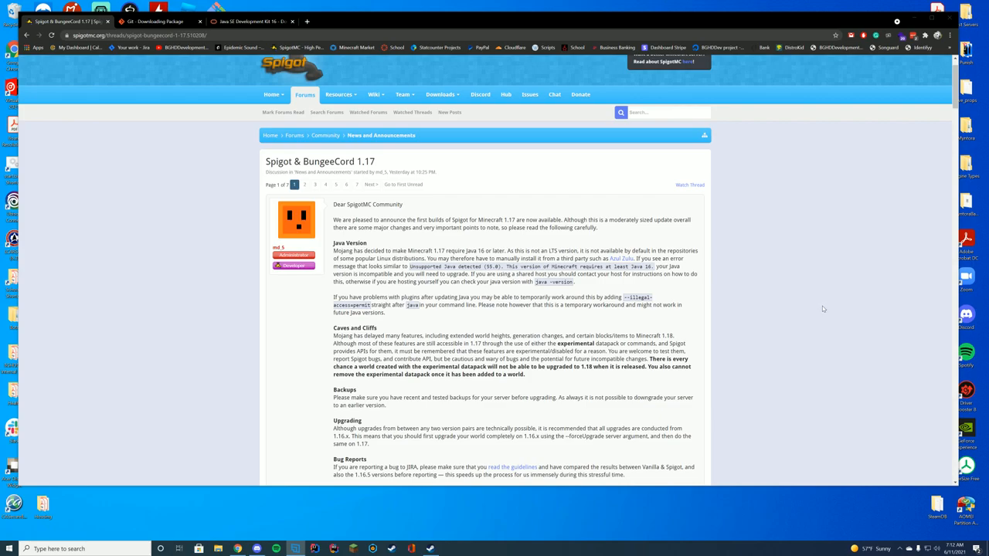
mouse_move(818, 311)
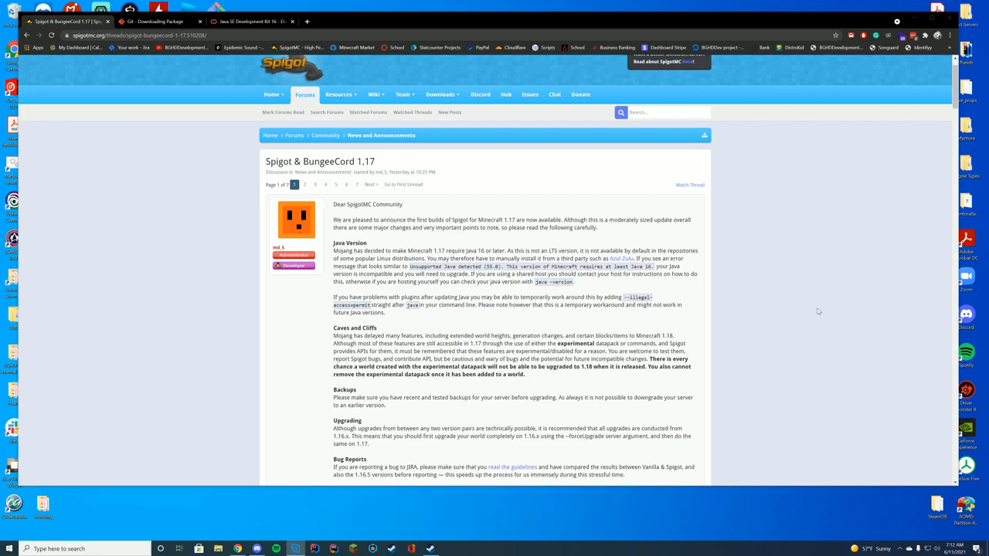
mouse_move(813, 315)
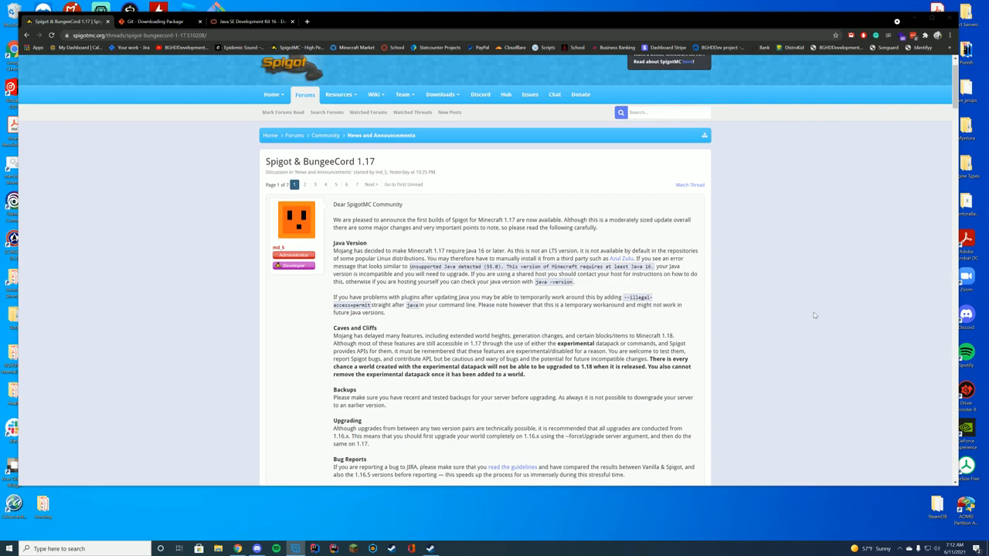
mouse_move(695, 315)
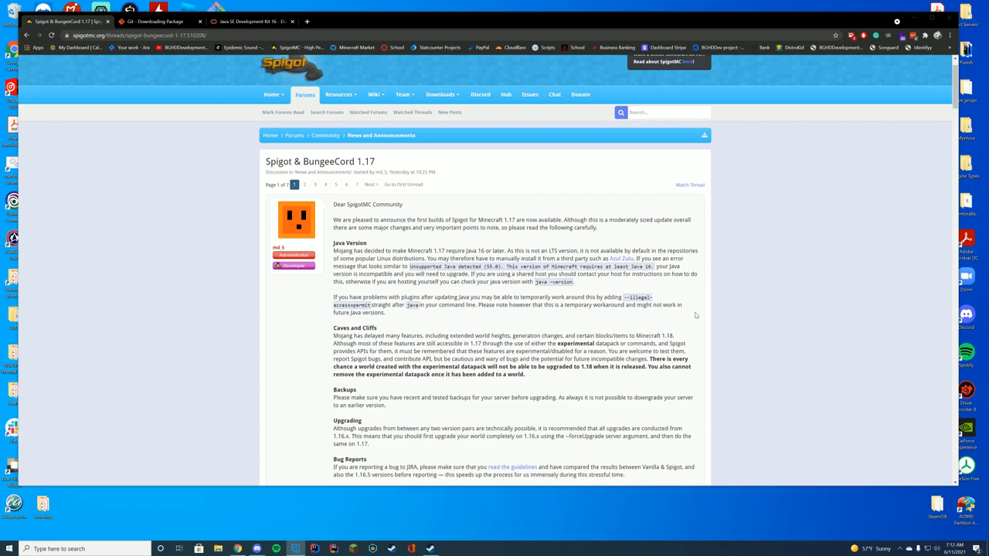
scroll("down", 3)
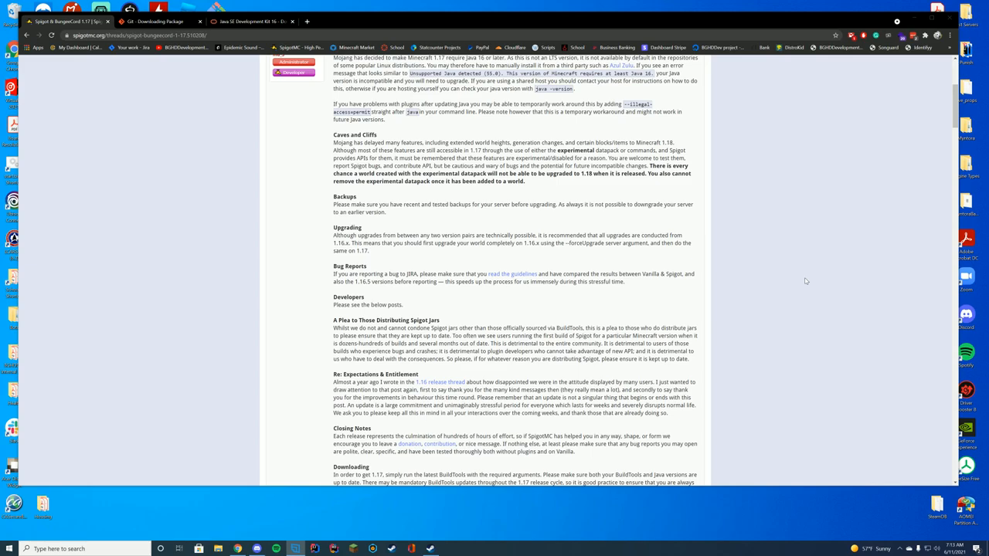
scroll("down", 3)
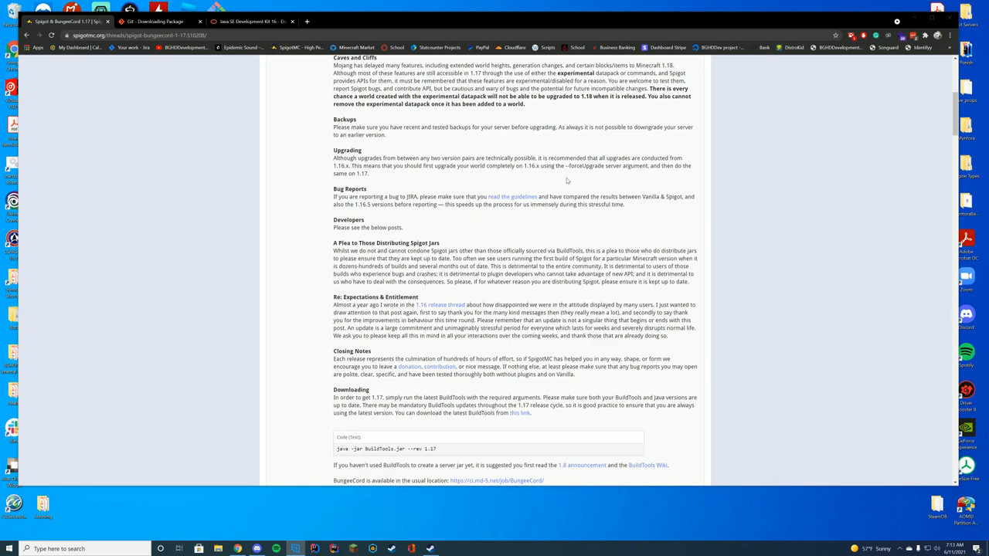
double_click(588, 165)
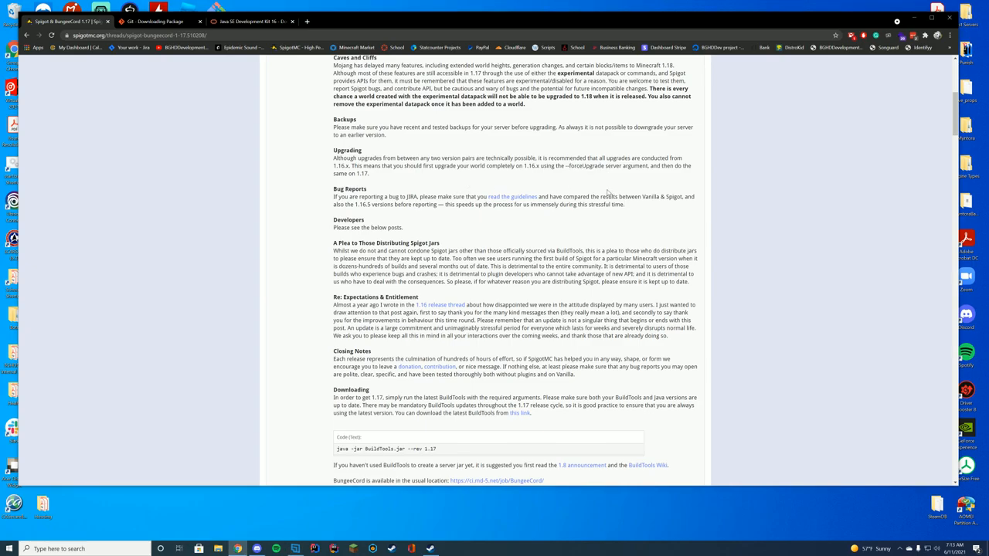
mouse_move(606, 191)
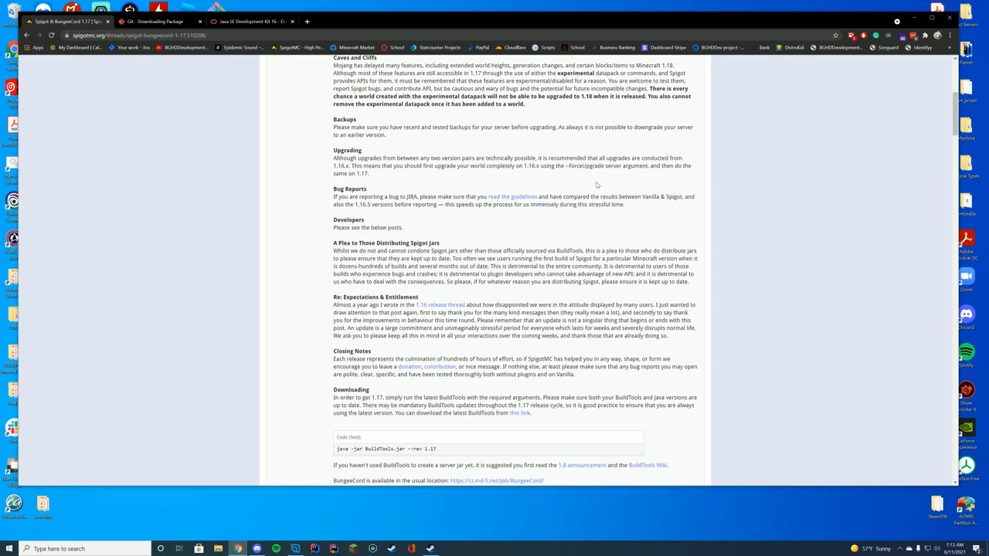
Keep BuildTools (2).jar despite the safety warning and switch to the Git for Windows page
scroll("down", 3)
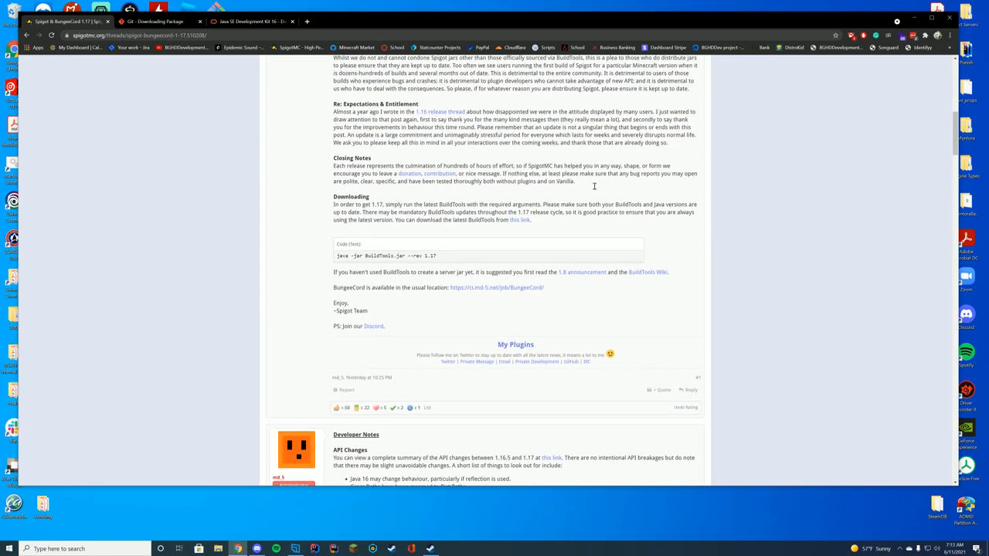
scroll("down", 3)
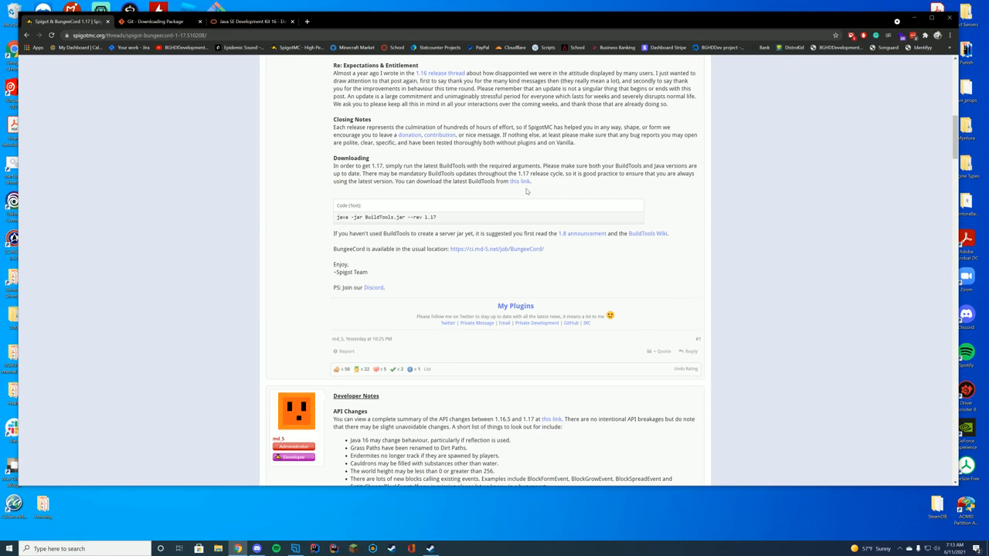
left_click_drag(423, 182, 531, 182)
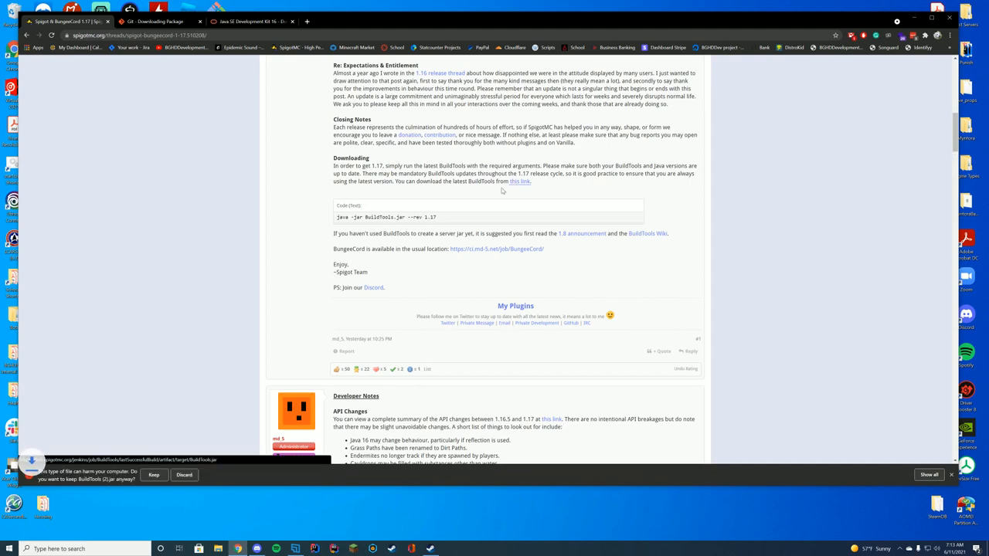
left_click(154, 475)
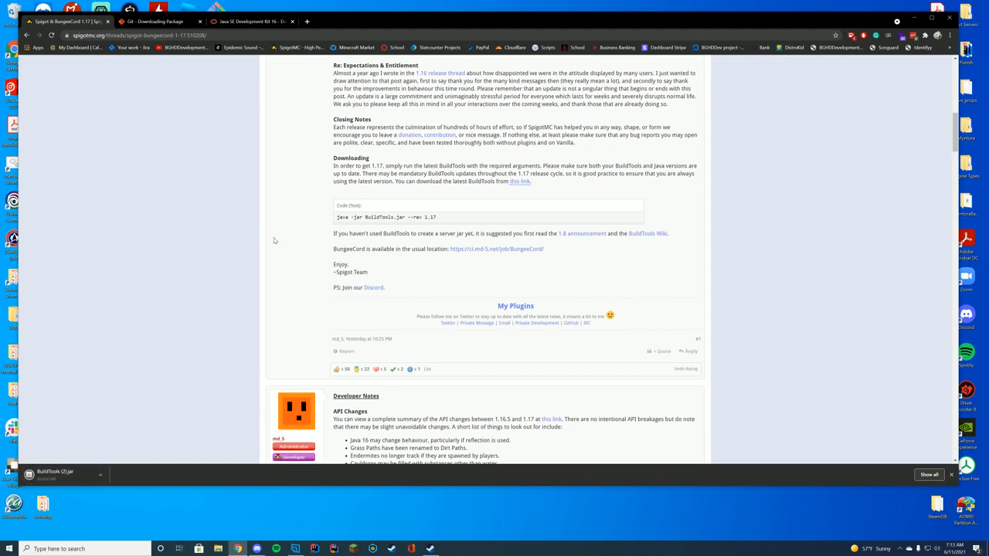
left_click(150, 23)
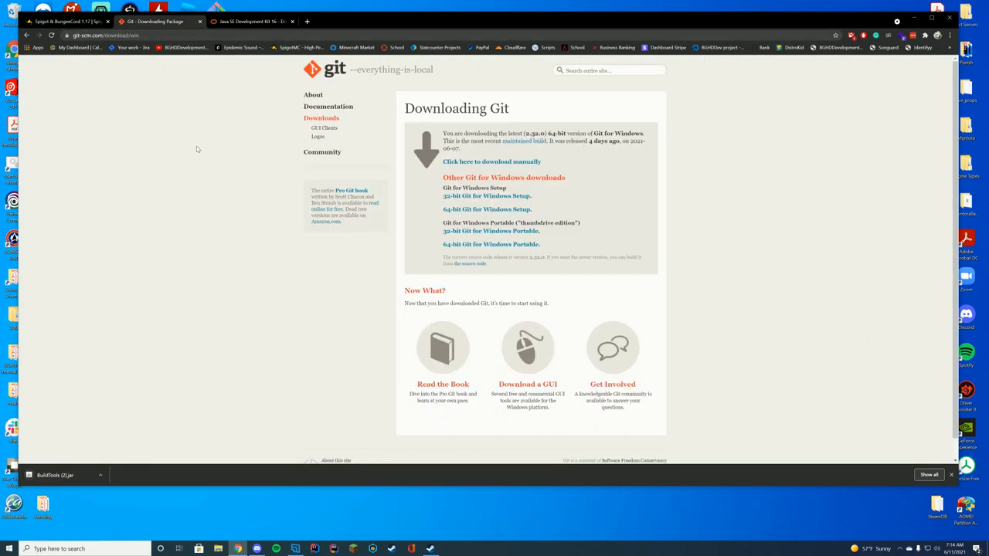
mouse_move(600, 157)
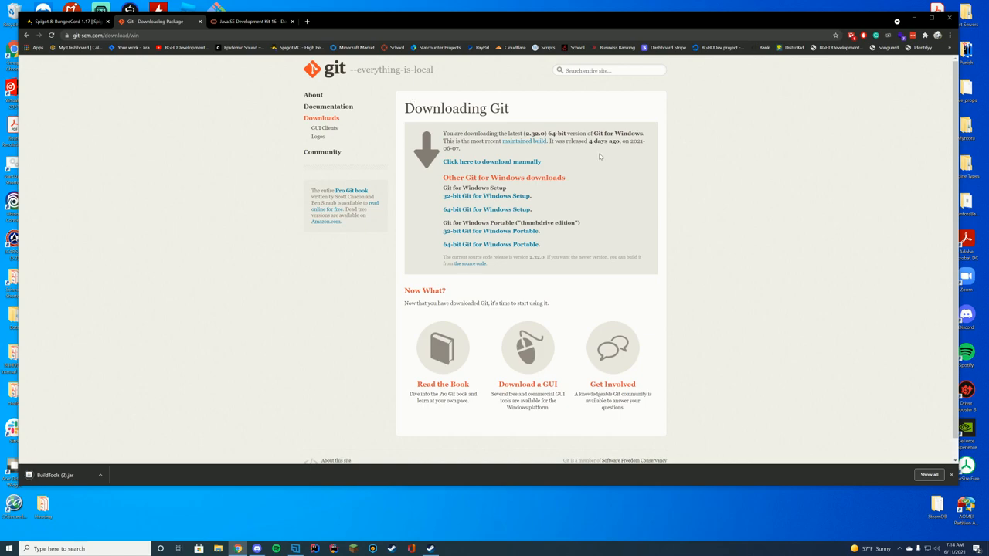
mouse_move(793, 184)
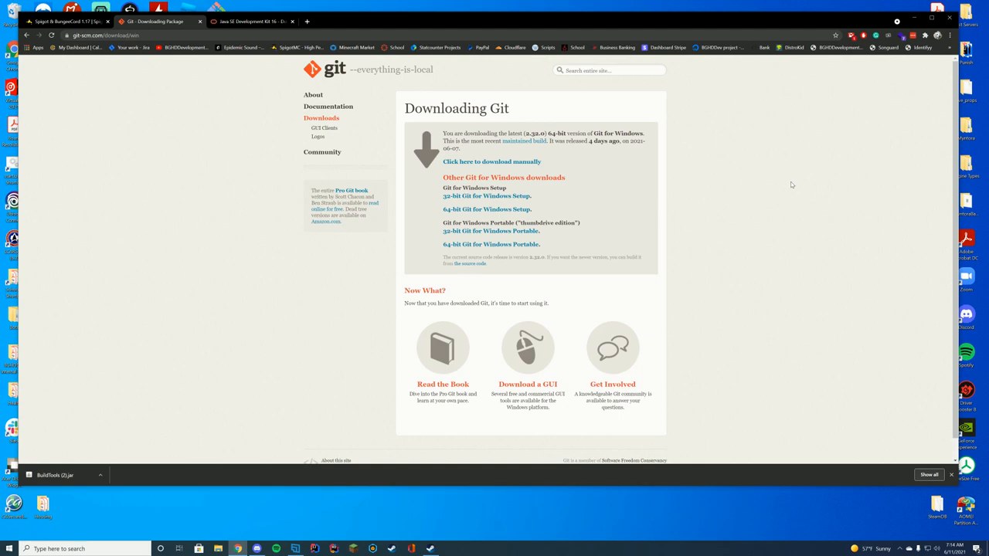
mouse_move(591, 208)
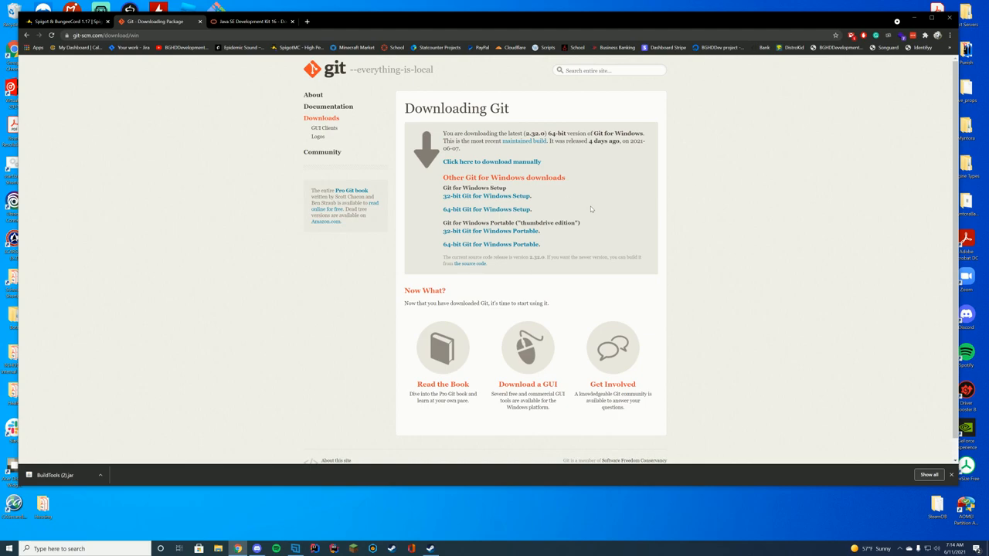
mouse_move(548, 205)
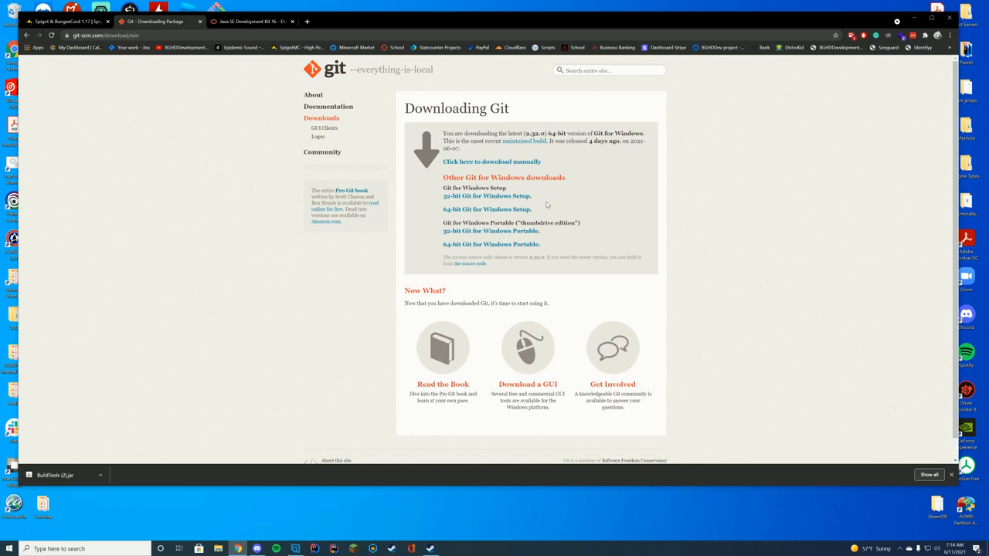
Switch to the Java SE Development Kit 16.0.1 downloads tab
left_click(255, 20)
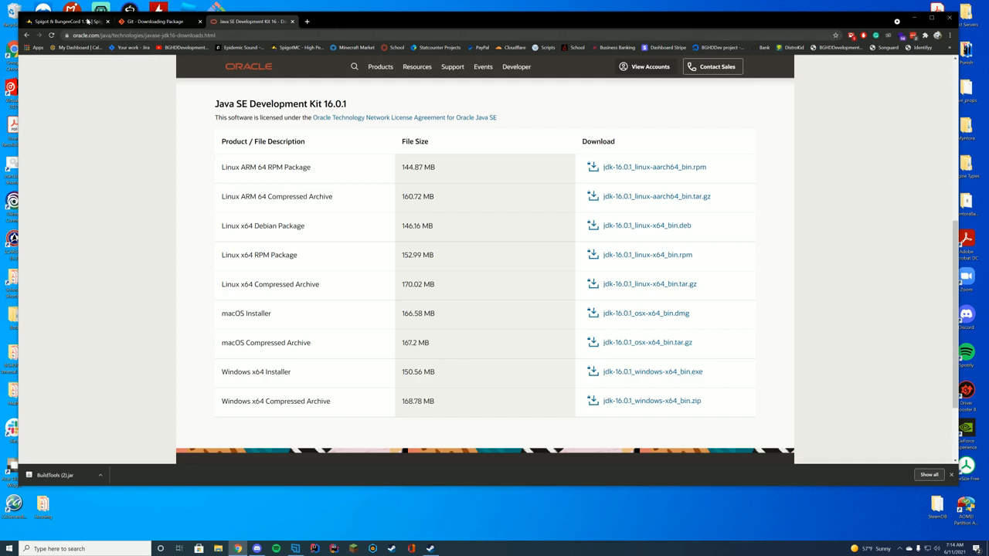
left_click(65, 22)
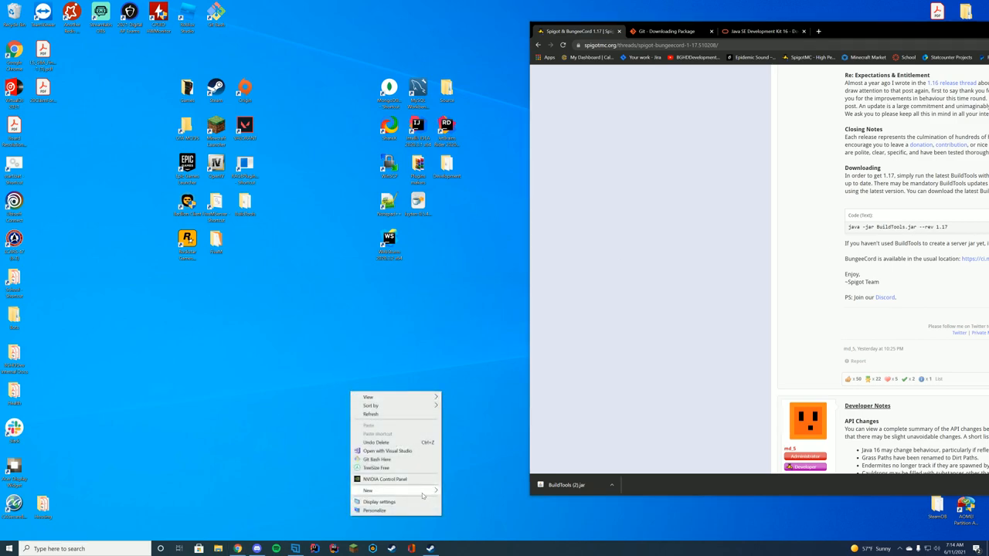
Create and open the 1.17 BuildTools folder, then rename BuildTools (2).jar to BuildTools.jar
left_click(366, 490)
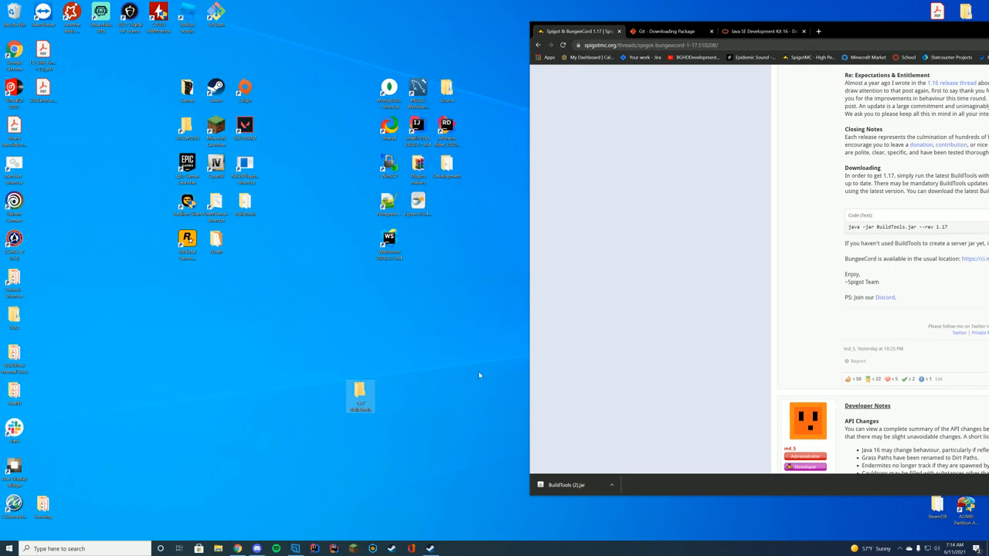
mouse_move(489, 439)
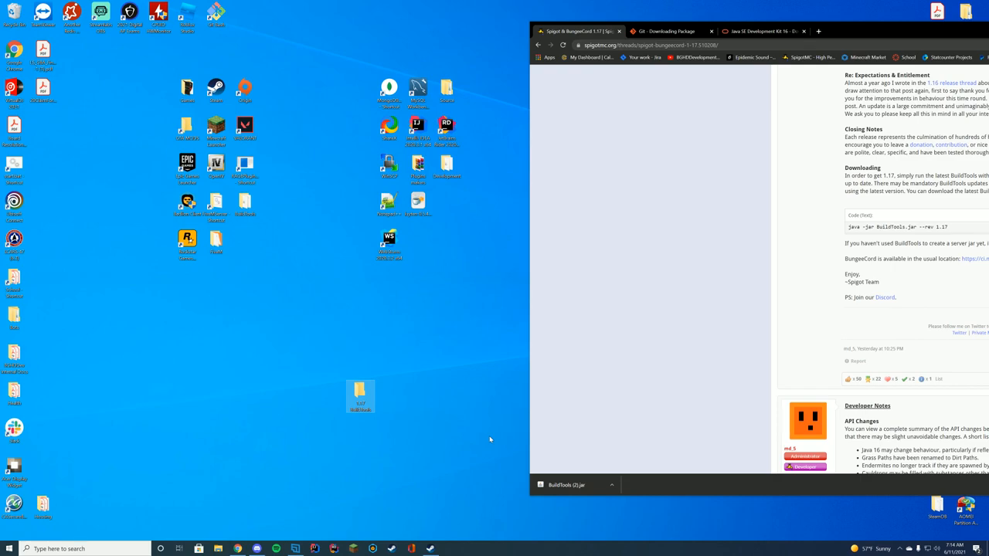
double_click(360, 397)
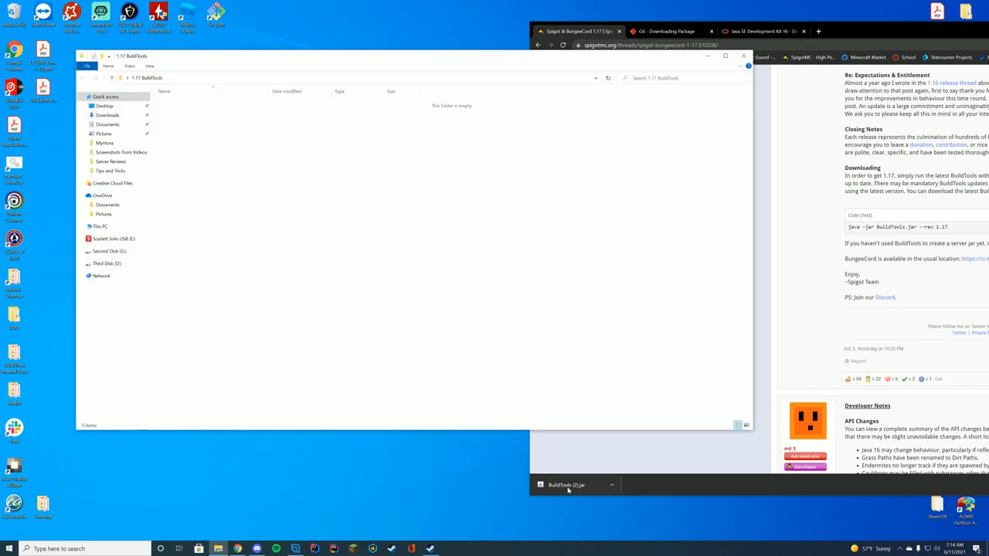
right_click(174, 103)
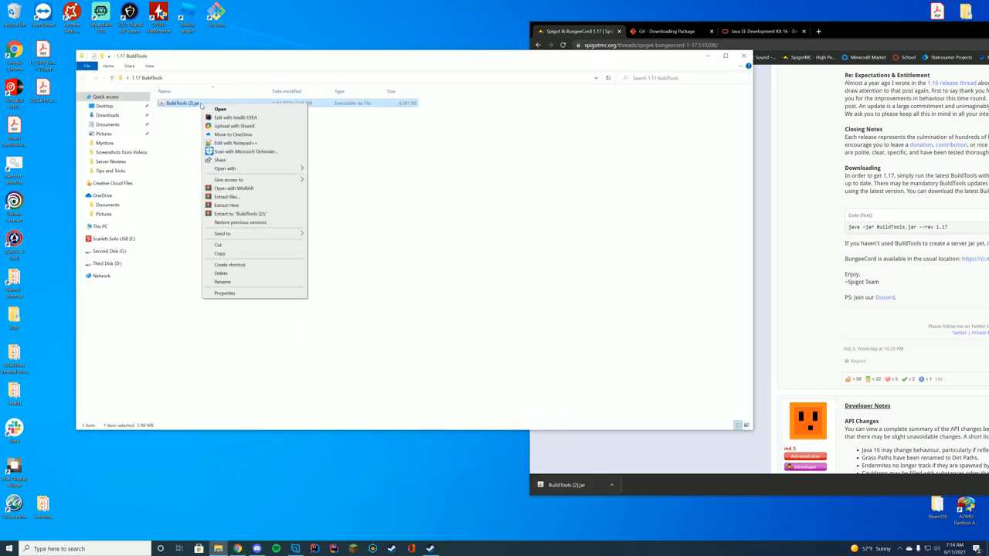
left_click(223, 282)
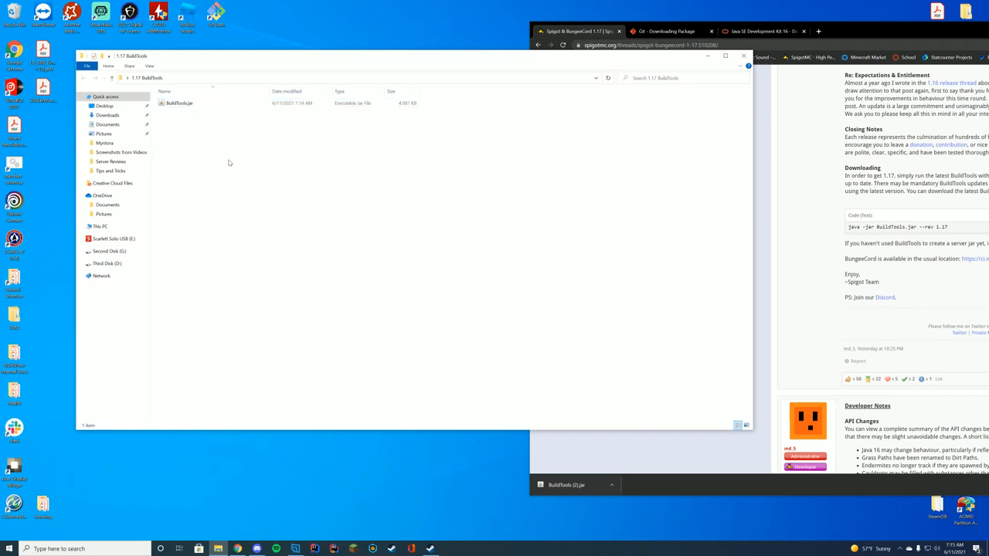
mouse_move(259, 157)
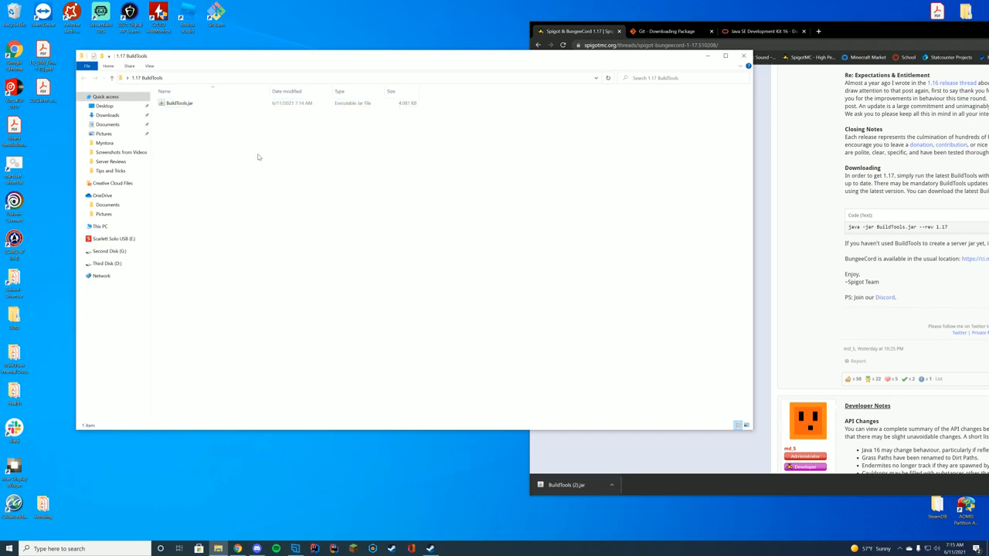
mouse_move(744, 70)
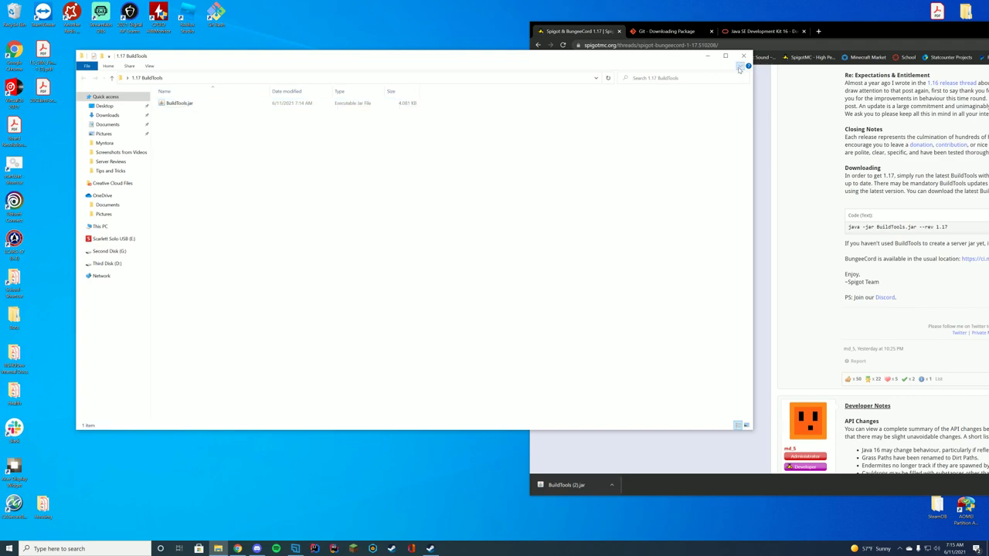
Toggle the File Explorer ribbon's View tab open and closed
left_click(108, 66)
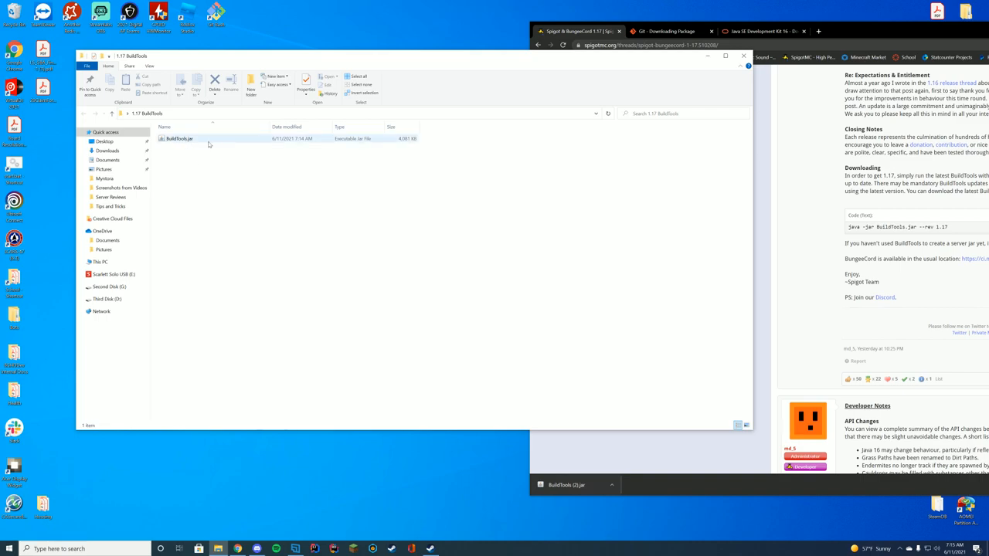
left_click(149, 66)
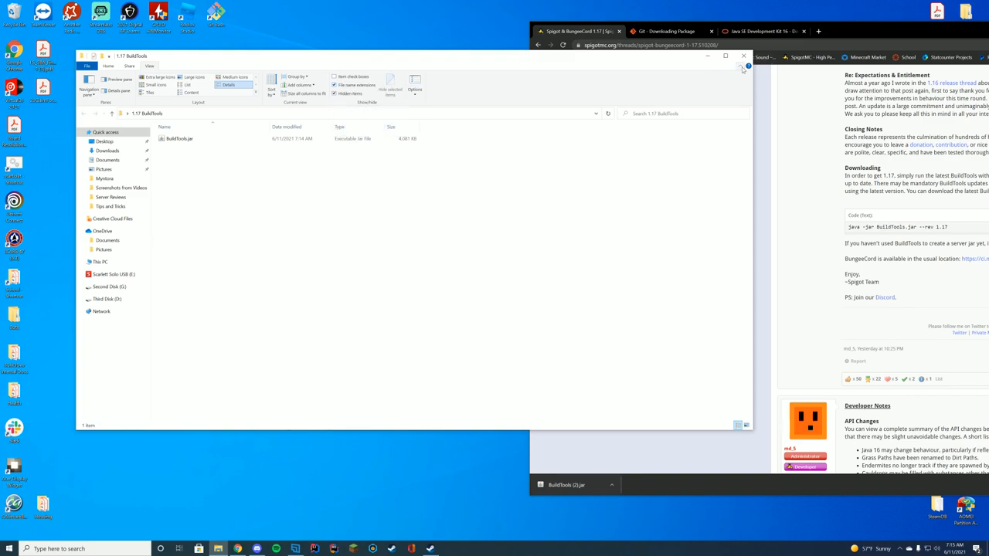
left_click(747, 69)
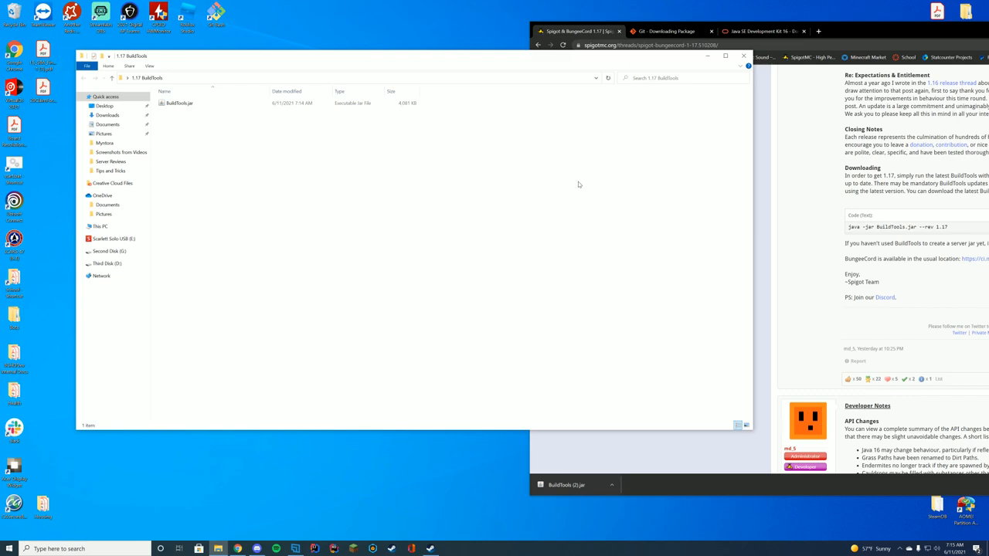
mouse_move(645, 172)
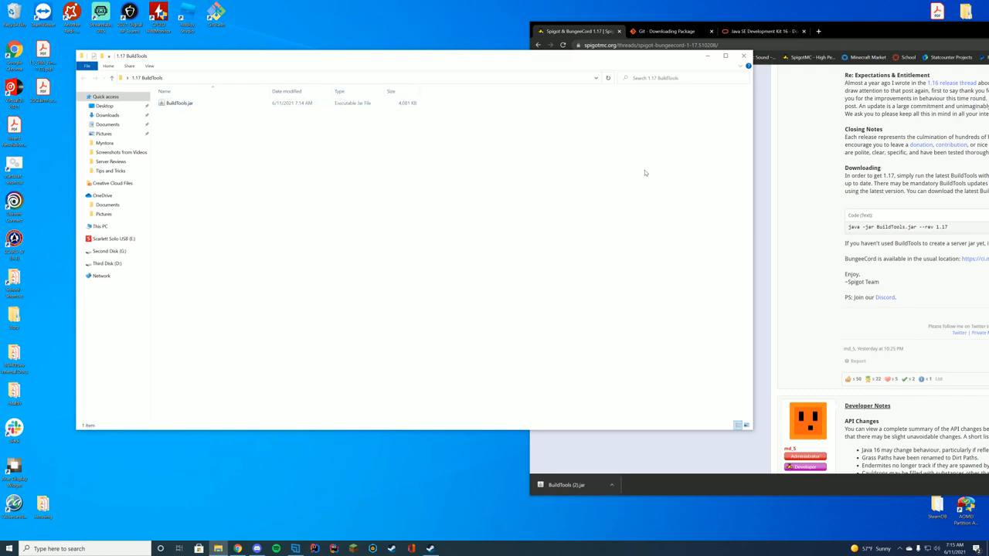
Open Git Bash in the folder and run java -jar BuildTools.jar --rev 1.17
right_click(224, 136)
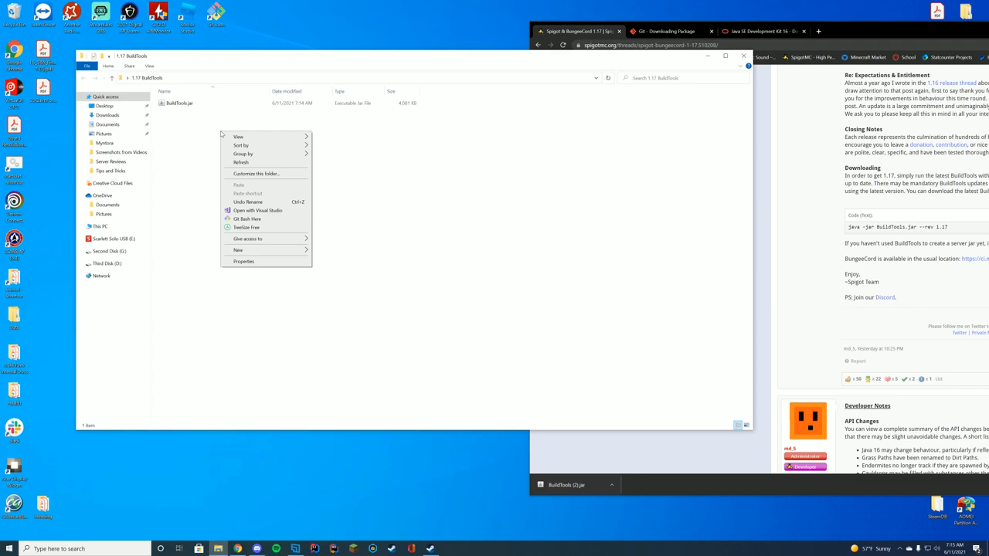
mouse_move(255, 224)
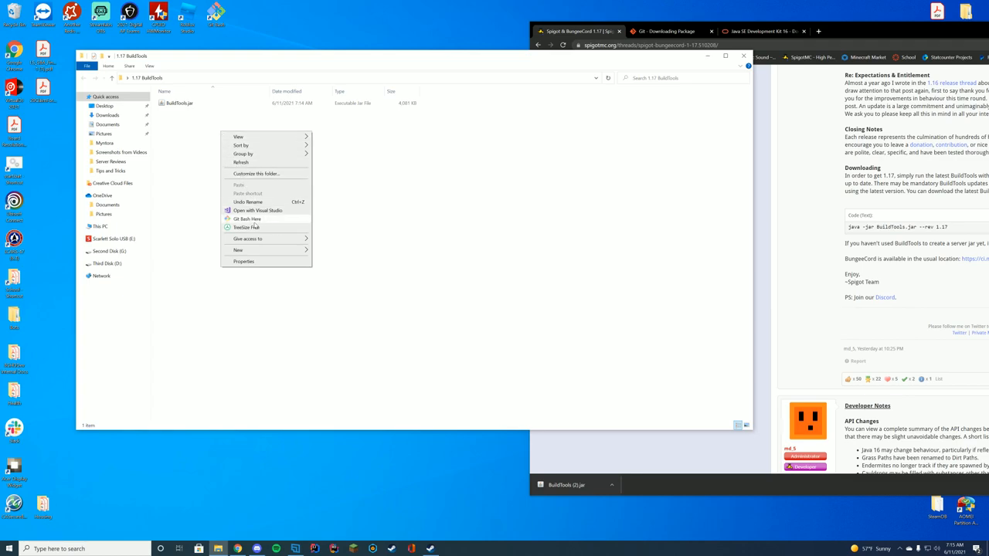
left_click(246, 219)
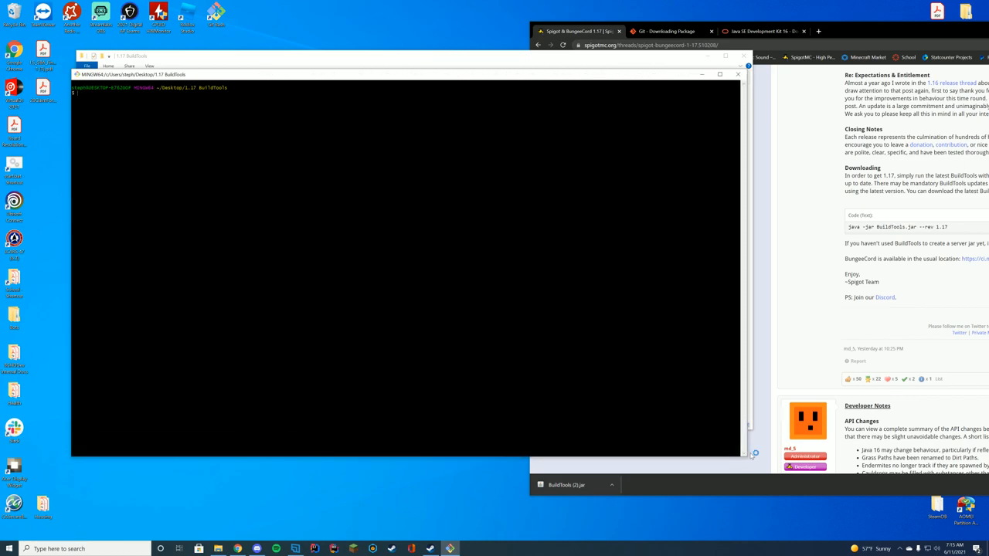
mouse_move(887, 255)
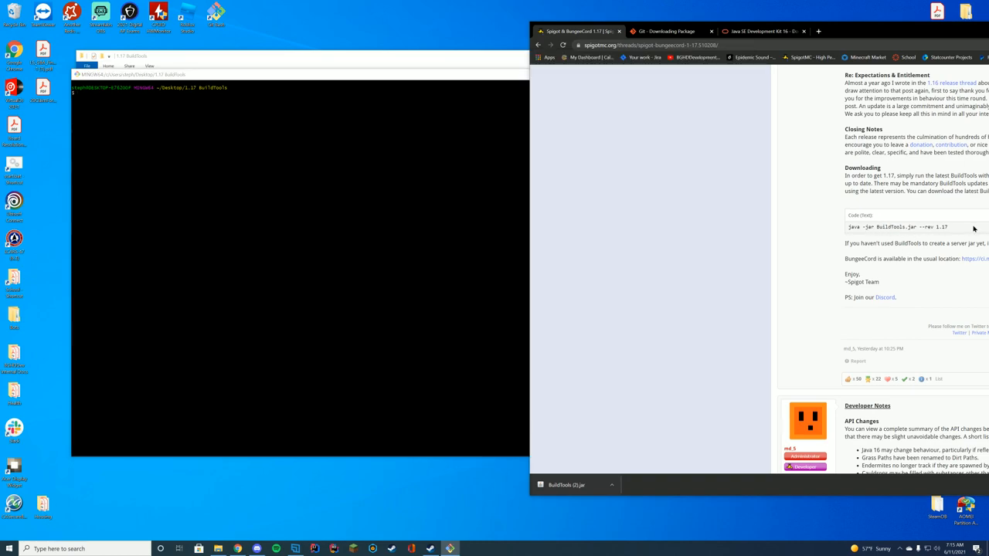
double_click(896, 226)
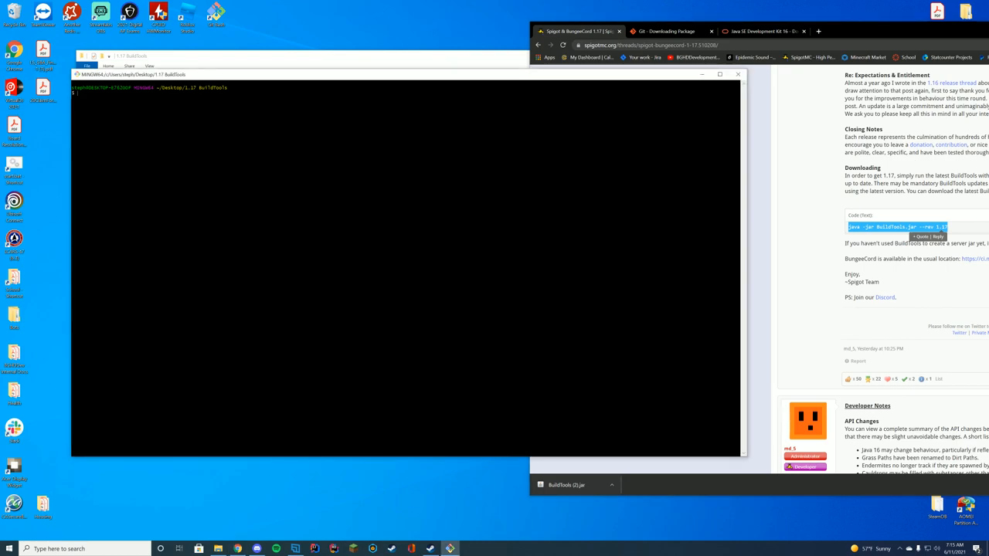
type("java -jar BuildTools.jar --rev 1.17")
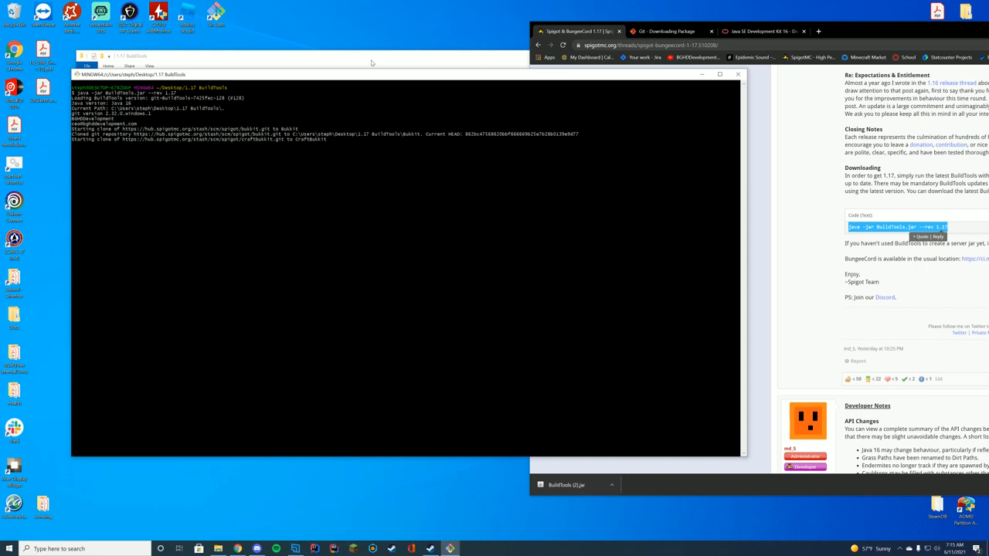
left_click(562, 484)
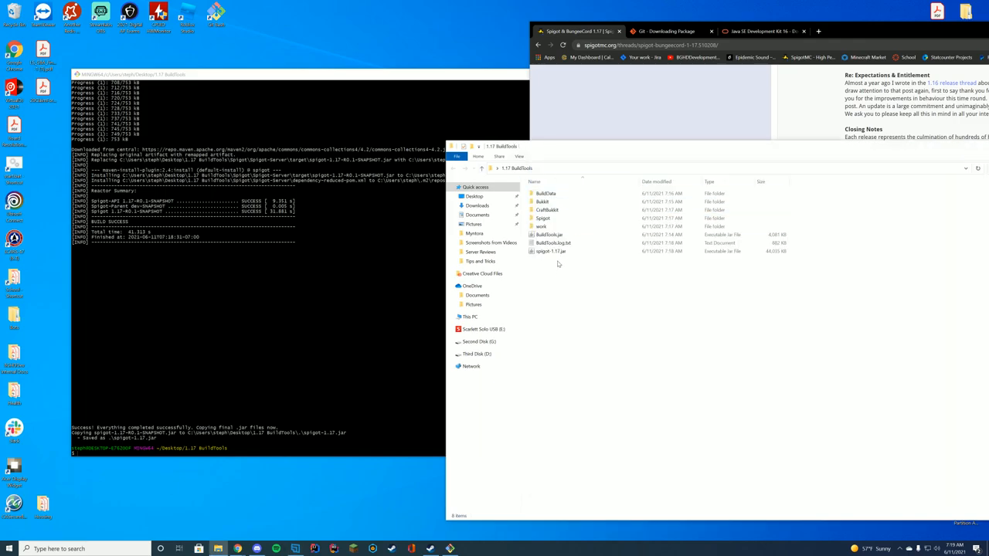
mouse_move(608, 280)
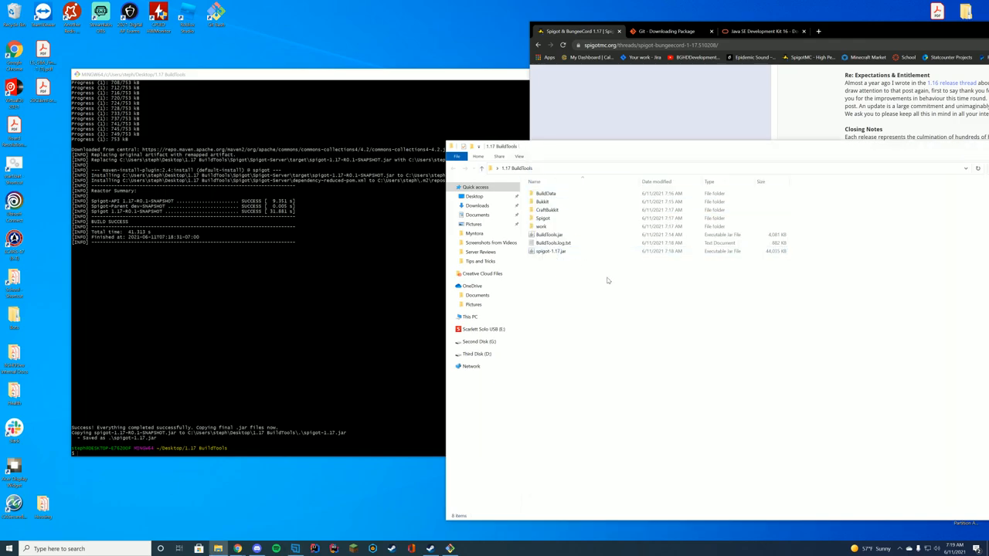
mouse_move(587, 271)
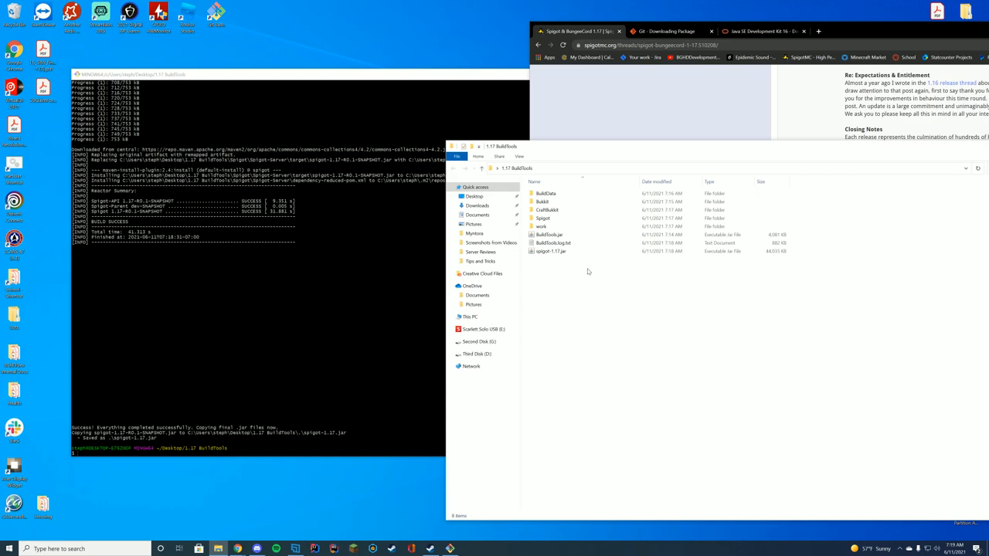
Close Chrome and begin creating a new 1.17 folder on the desktop
left_click(550, 251)
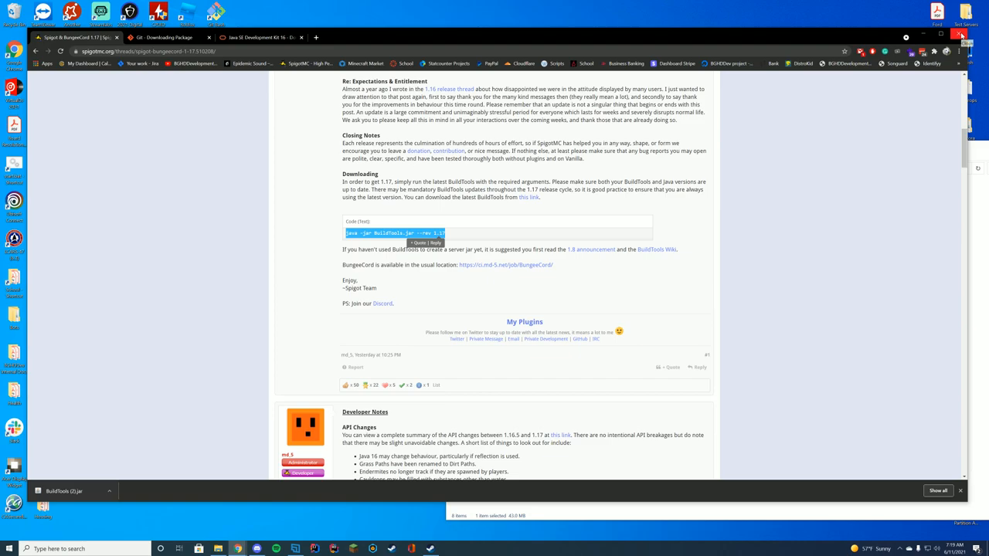
left_click(974, 36)
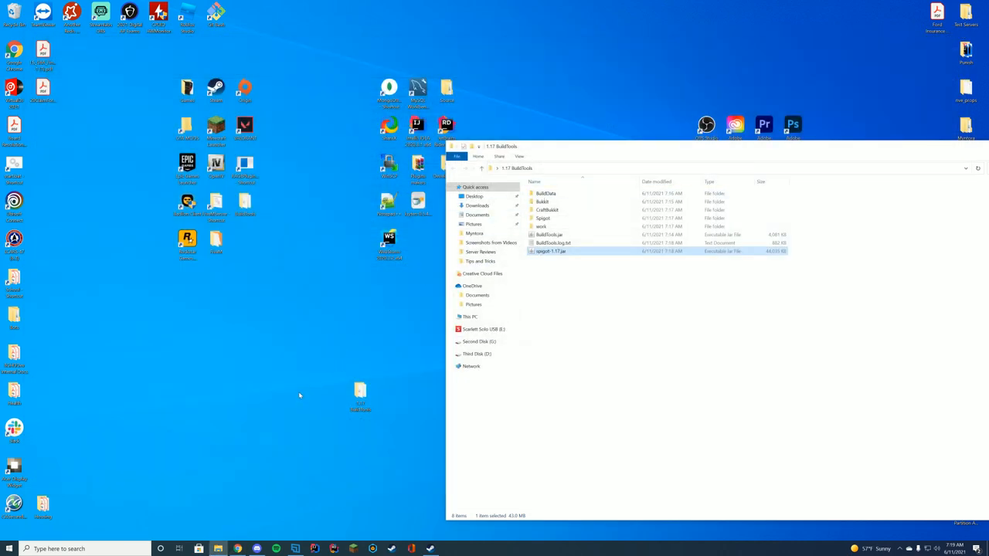
right_click(300, 396)
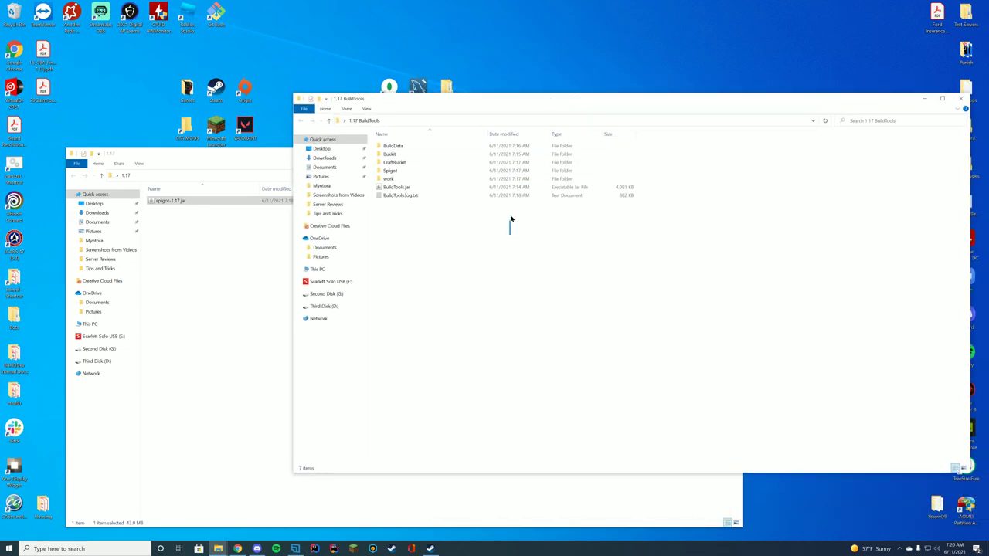
mouse_move(525, 245)
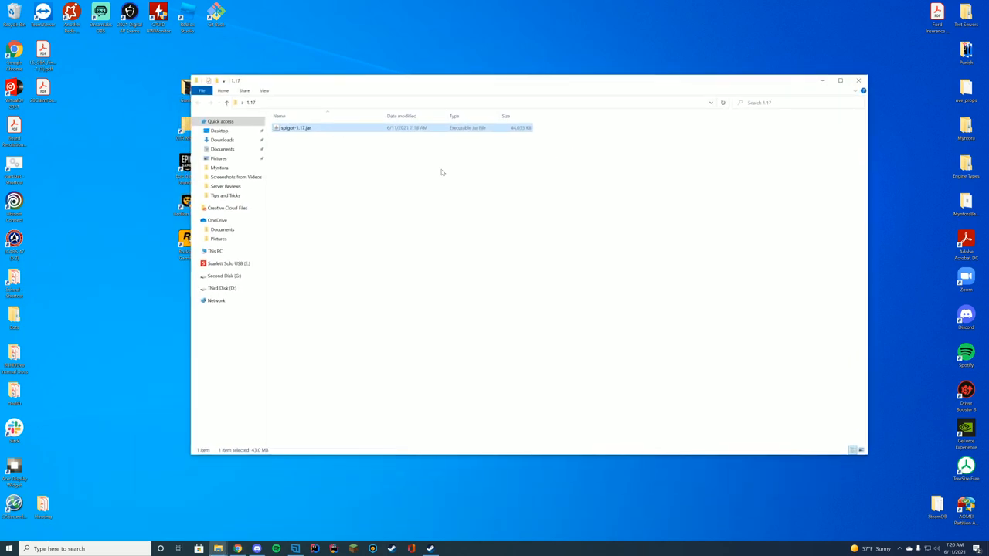
Create a text document renamed start.bat, accept the extension change, and dismiss the run error
right_click(440, 171)
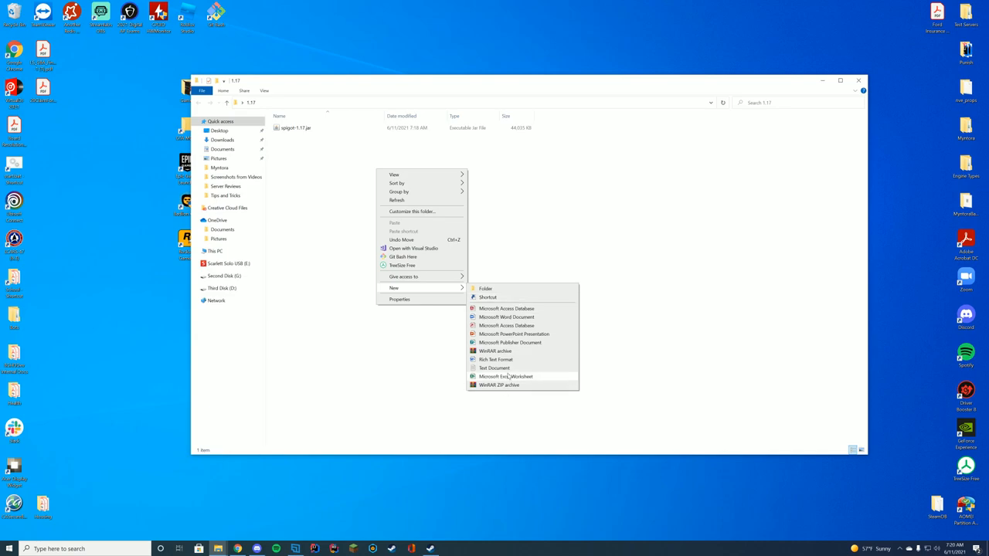
left_click(492, 368)
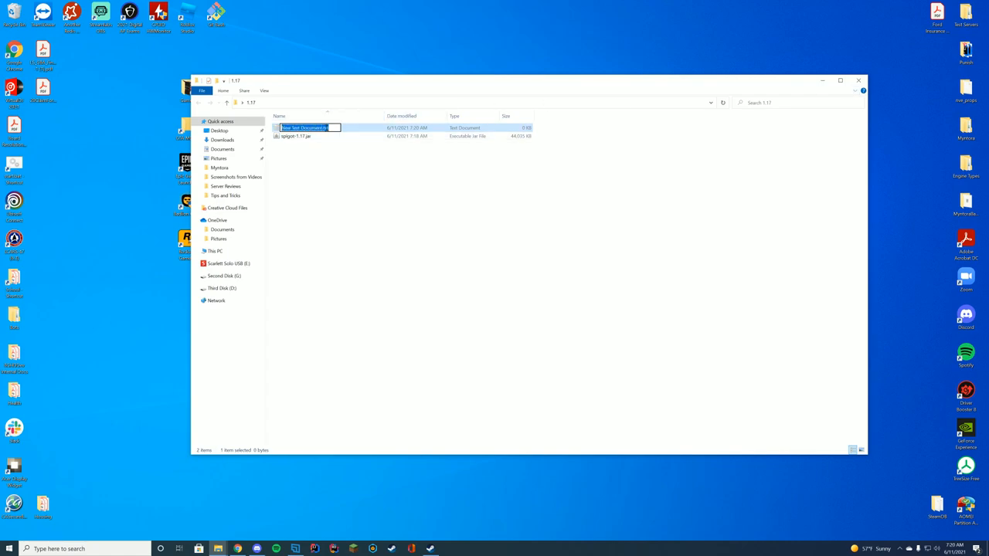
type("start.bat")
key("Enter")
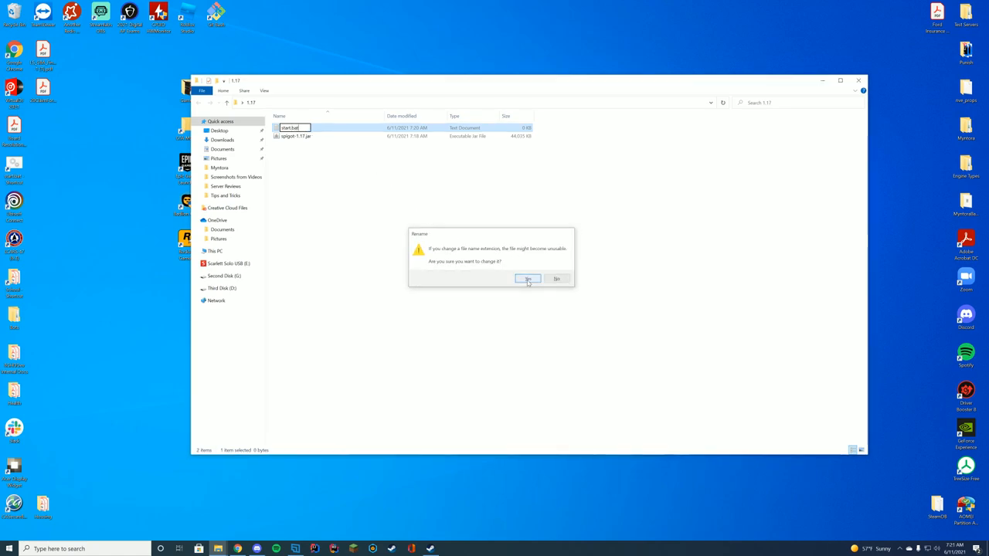
left_click(527, 279)
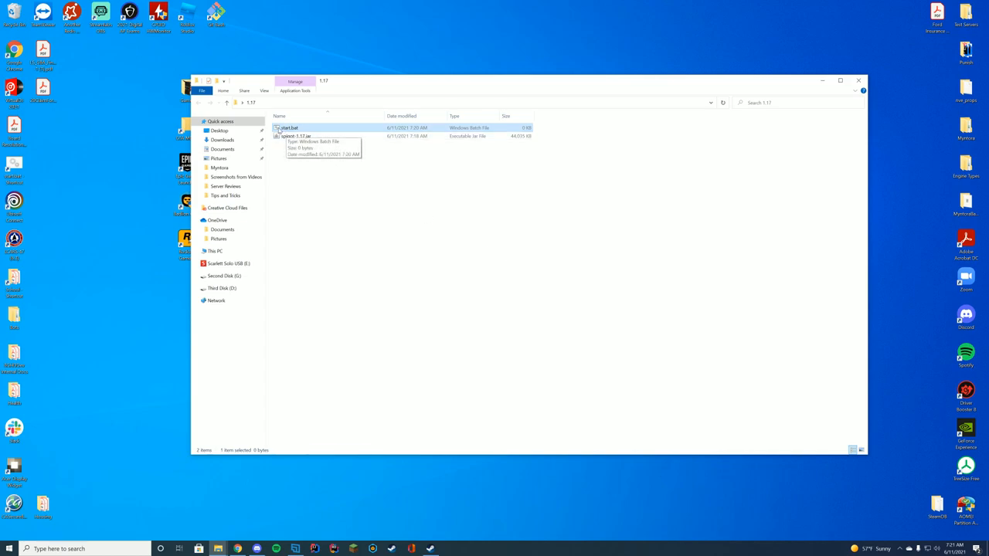
double_click(297, 127)
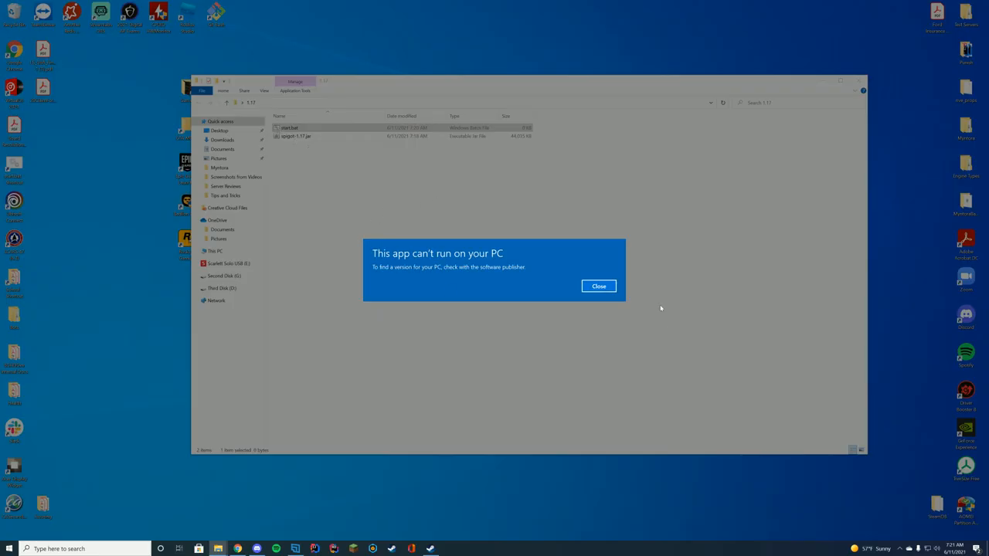
left_click(598, 286)
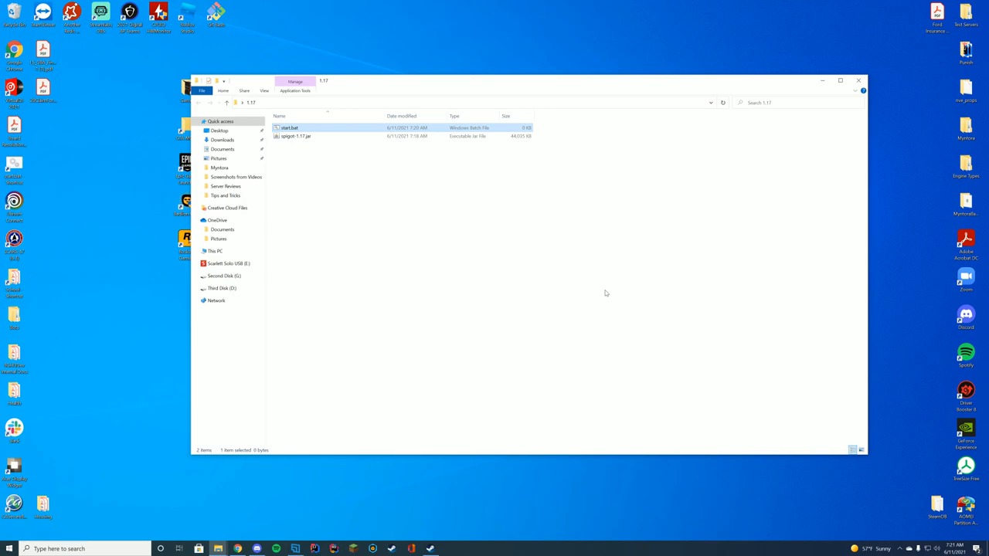
Fill start.bat with the nogui spigot-1.17.jar restart-loop script and restore the editor window
right_click(293, 127)
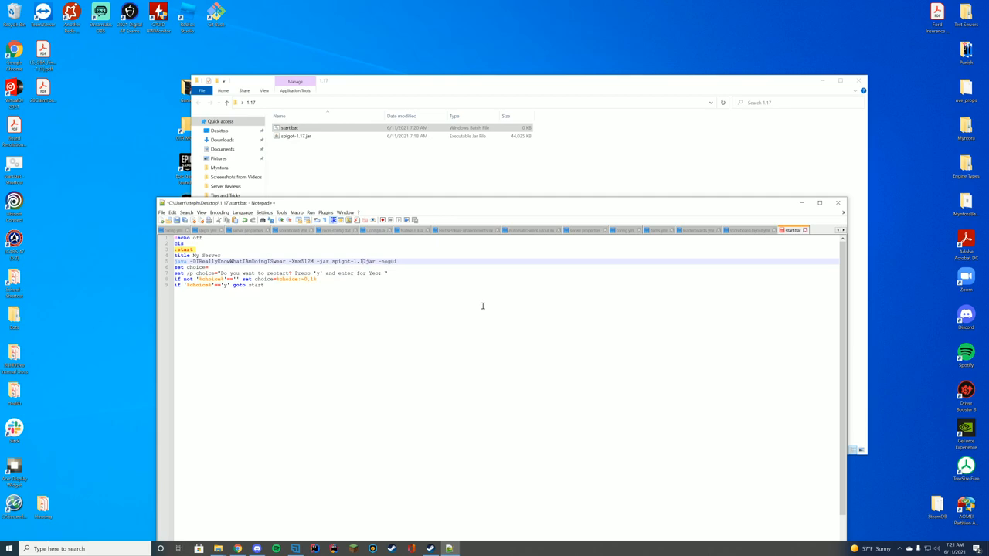
double_click(356, 261)
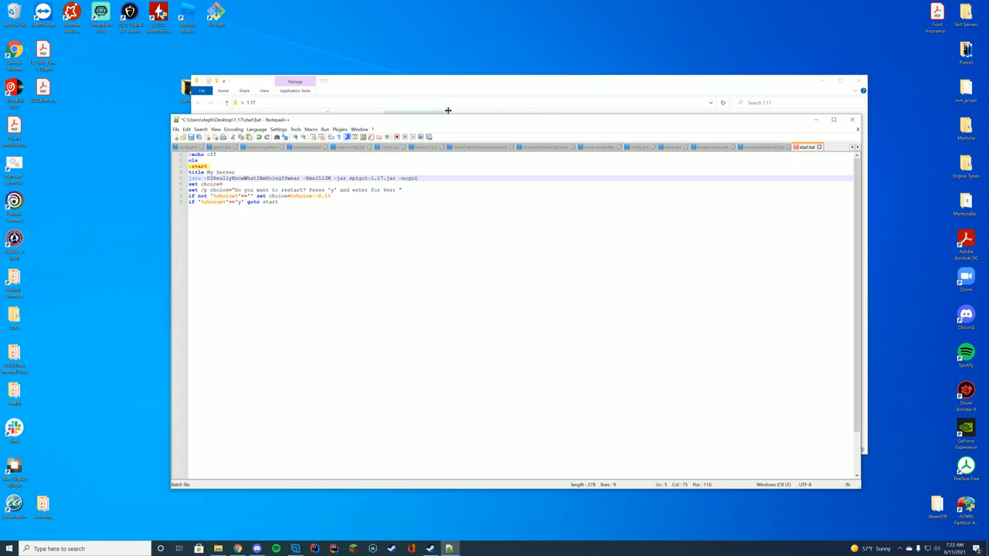
Save the start.bat restart-loop script to disk
type("ssssssss")
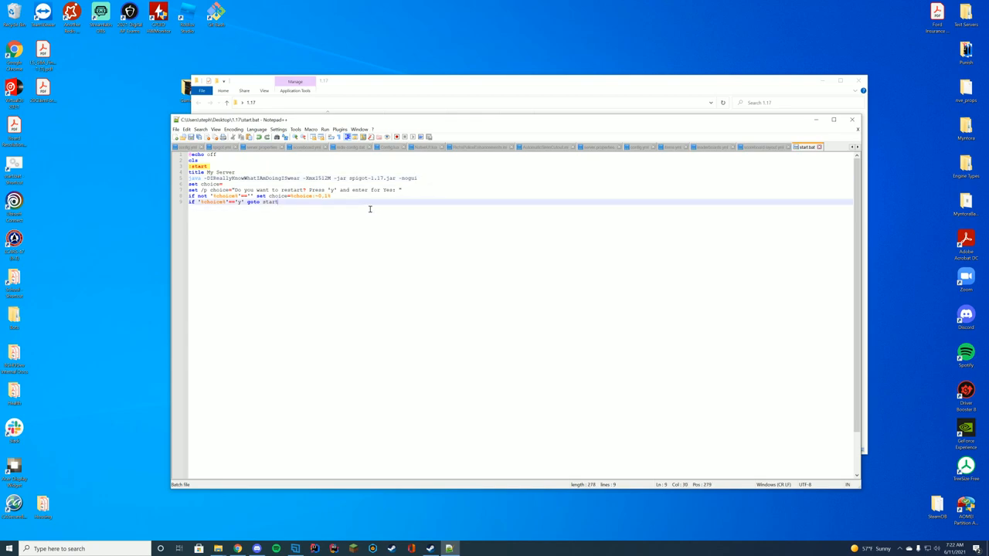
key("ctrl+a")
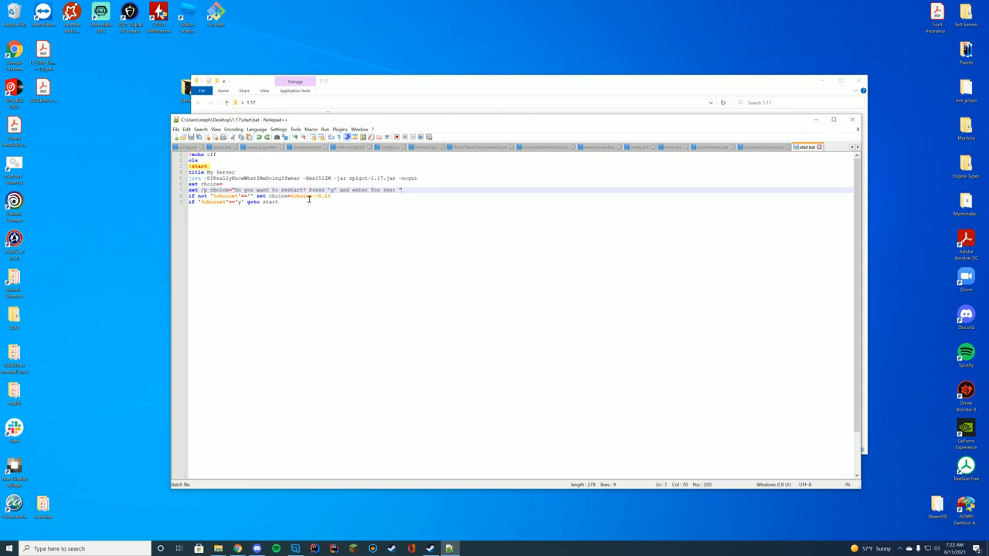
left_click(281, 202)
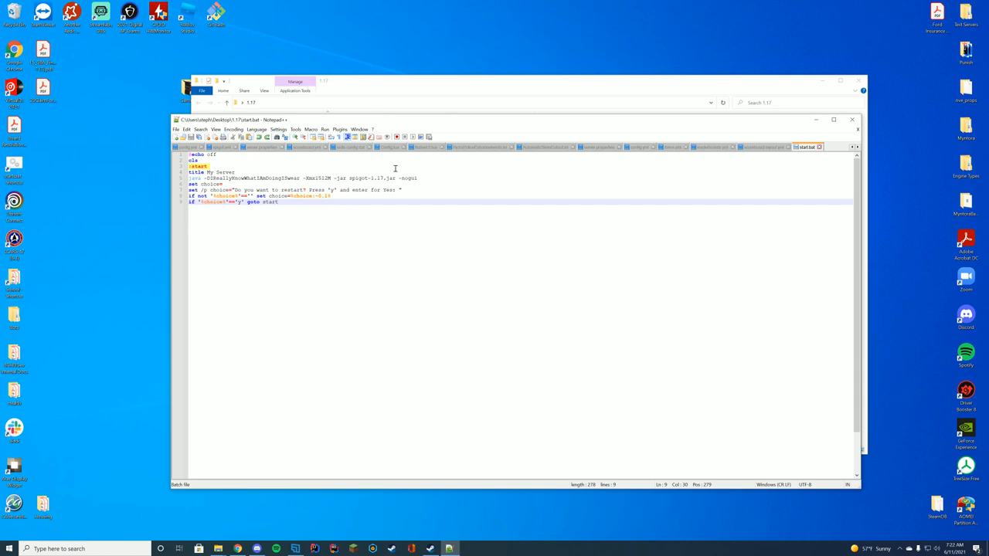
mouse_move(449, 193)
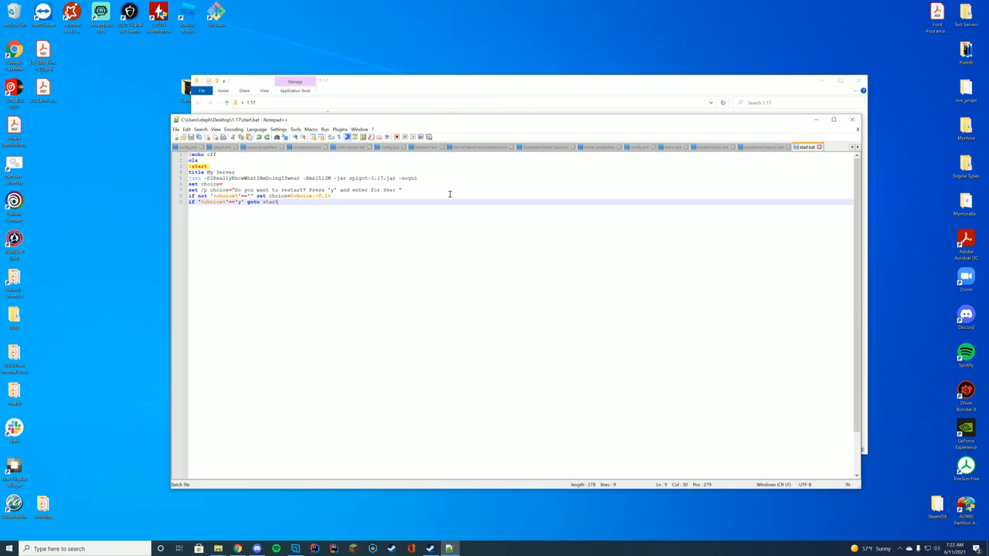
mouse_move(443, 191)
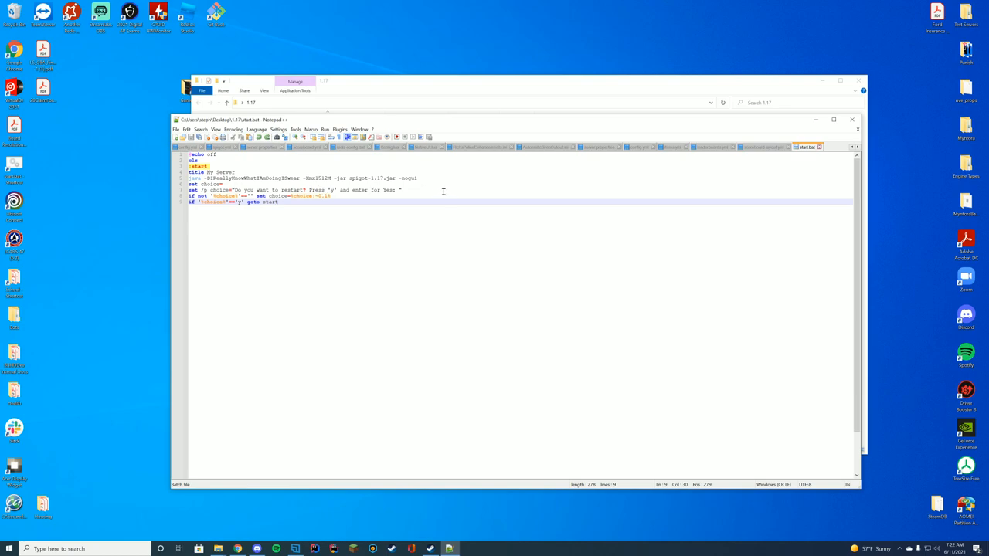
mouse_move(439, 194)
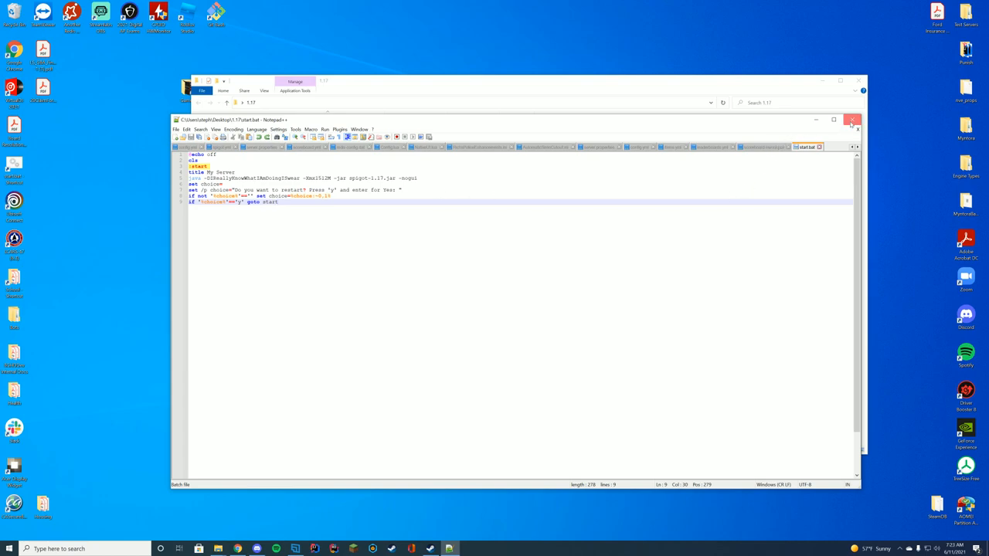
Close Notepad++, run start.bat, and change eula.txt to eula=true
left_click(856, 120)
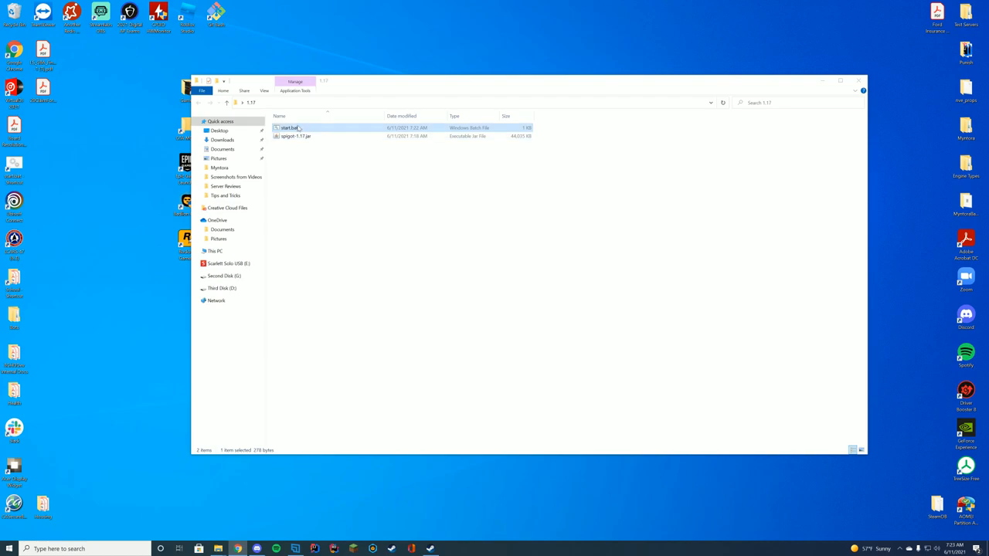
double_click(293, 127)
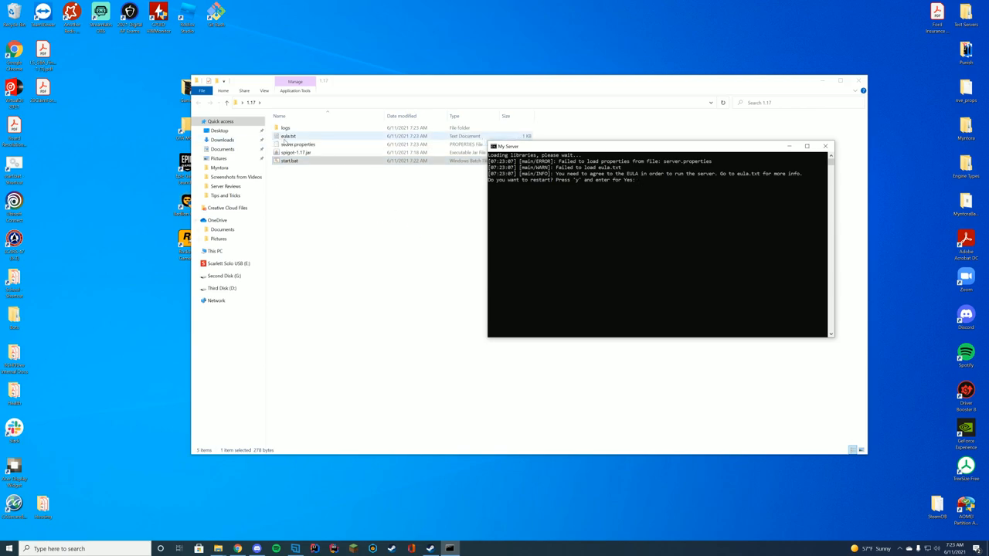
double_click(290, 136)
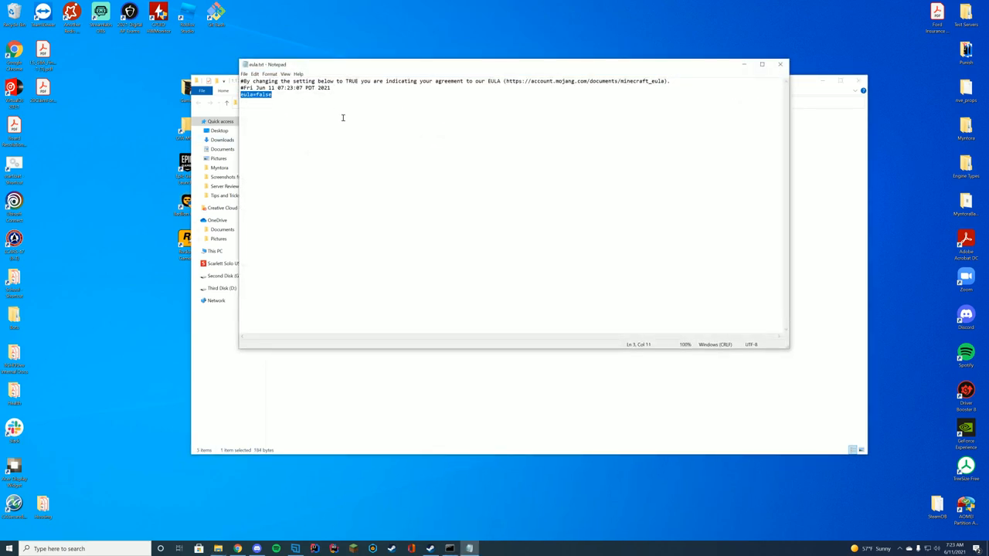
type("eula=f")
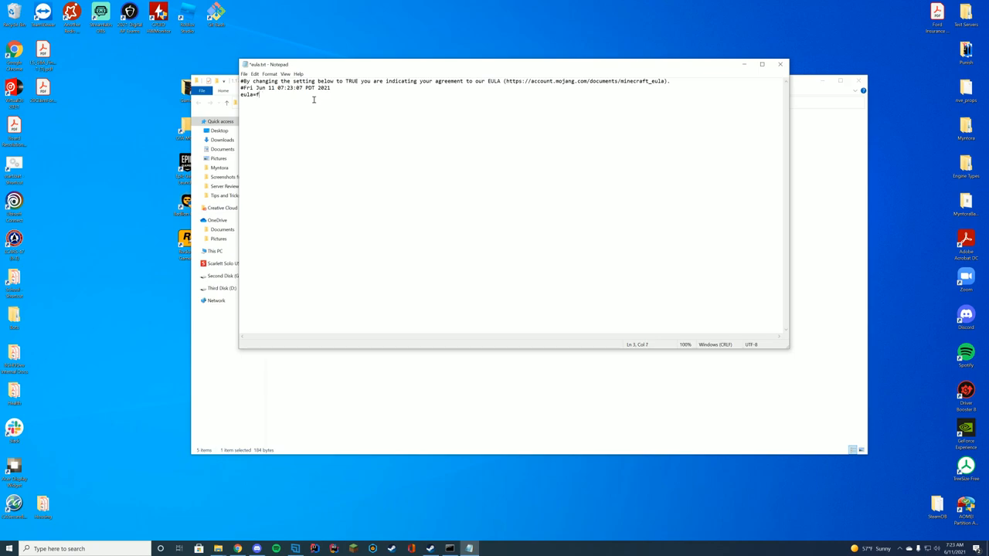
type("rue")
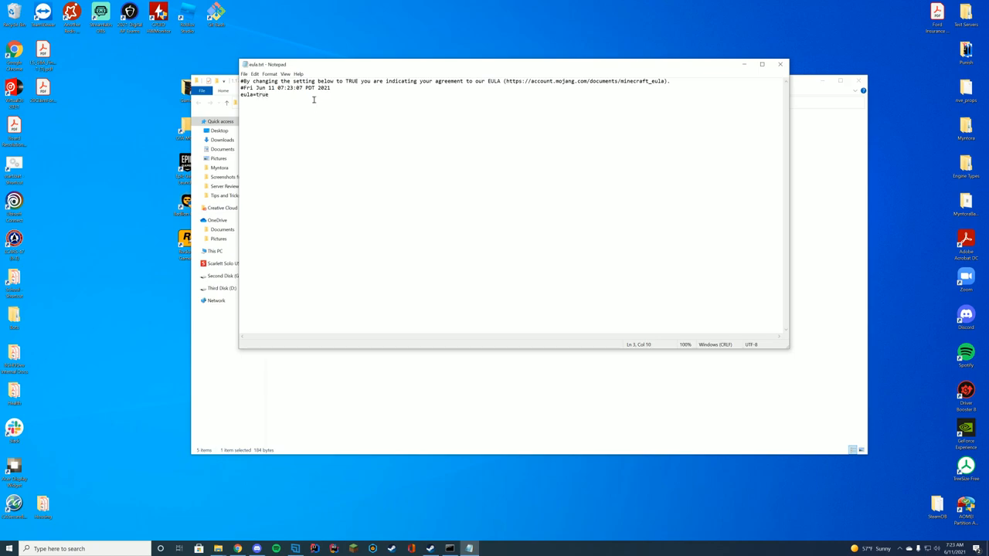
left_click(780, 64)
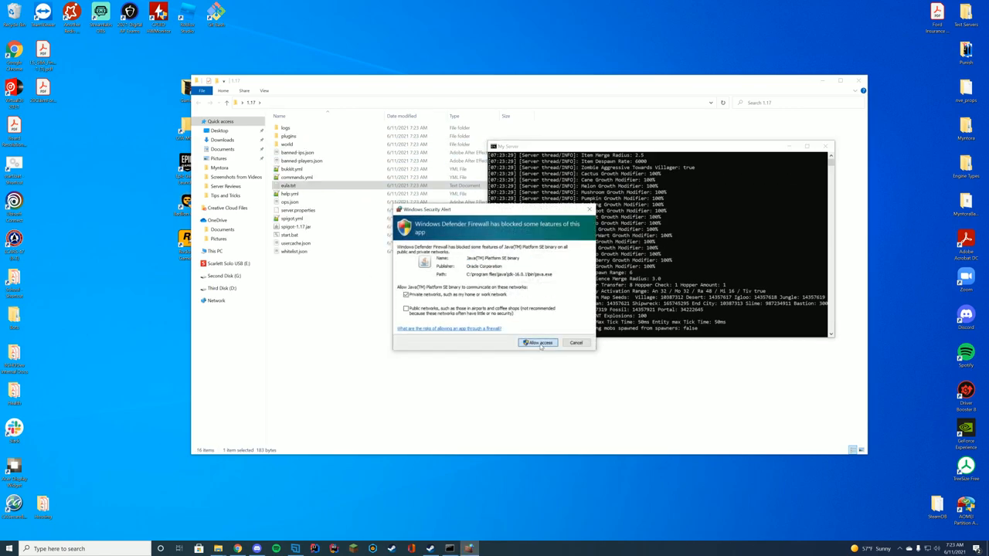
Allow the Spigot server through Windows Firewall on the security alert
left_click(538, 343)
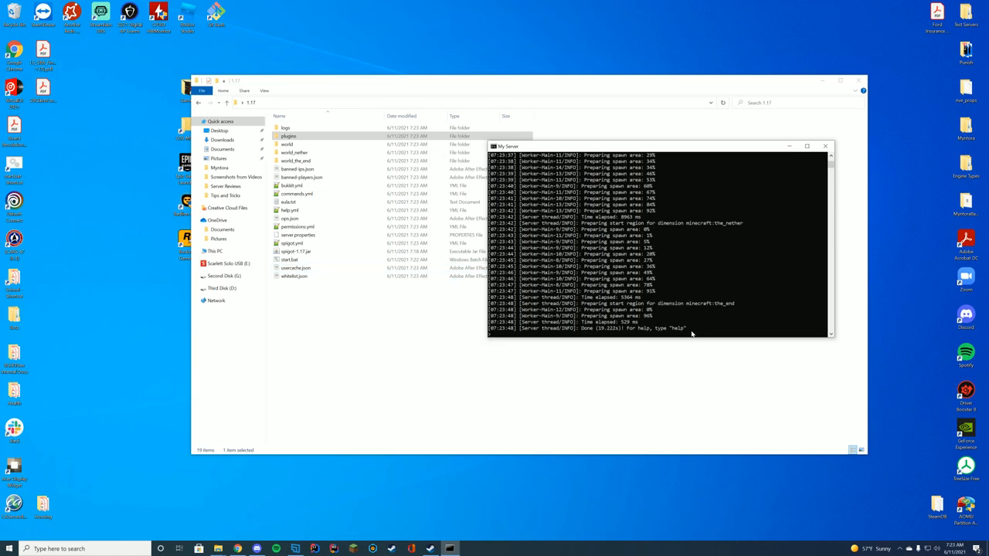
mouse_move(651, 320)
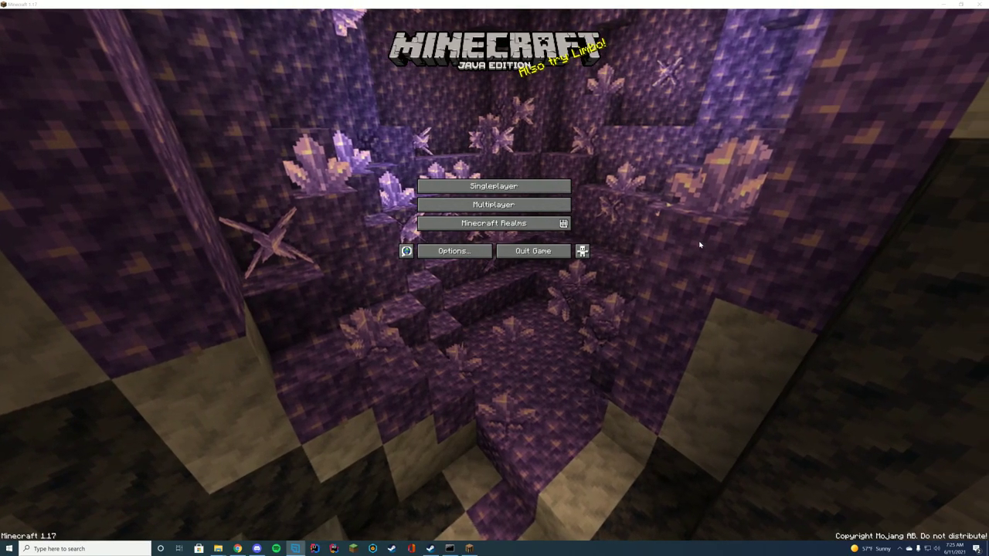
In Multiplayer, dismiss the third-party warning, allow firewall access, and save a 'localhost' server entry
left_click(489, 204)
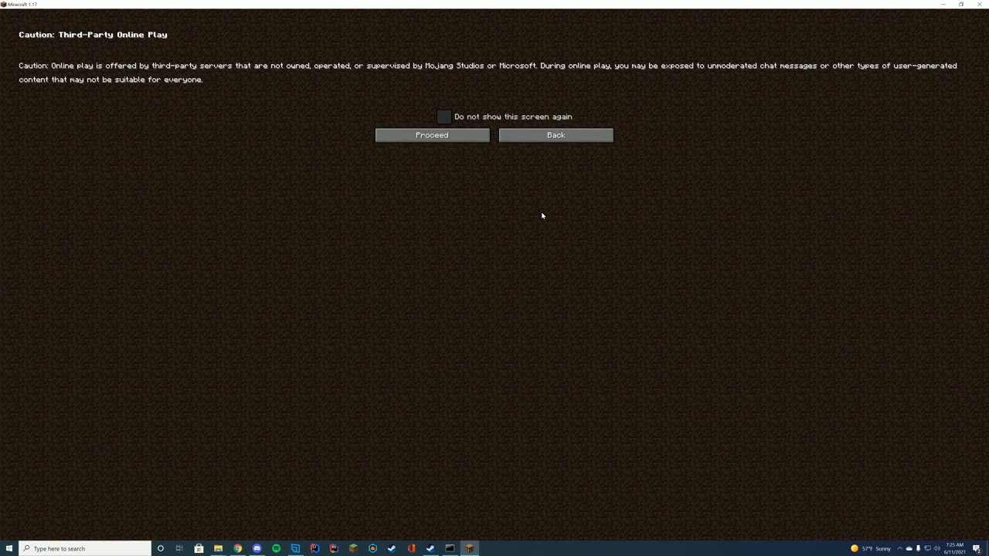
left_click(445, 117)
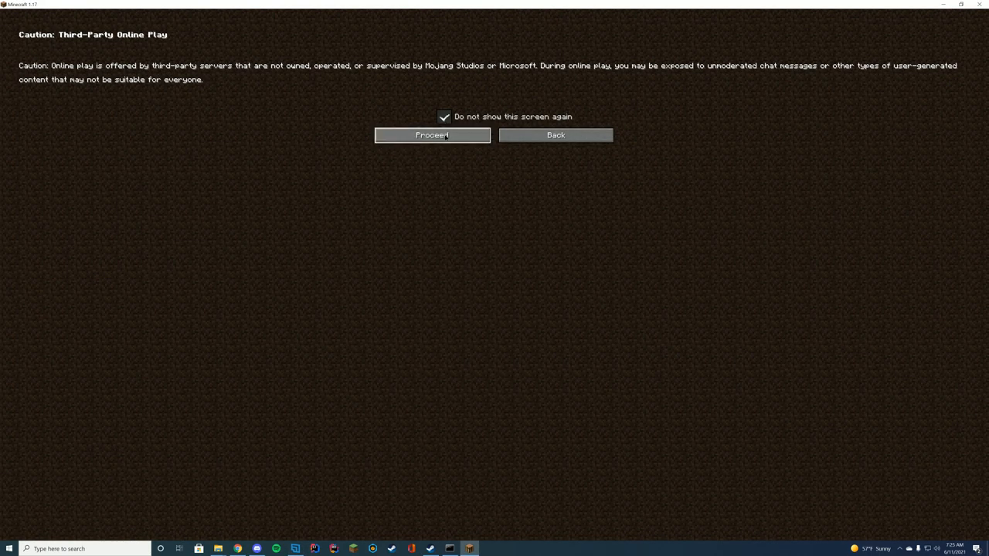
left_click(431, 135)
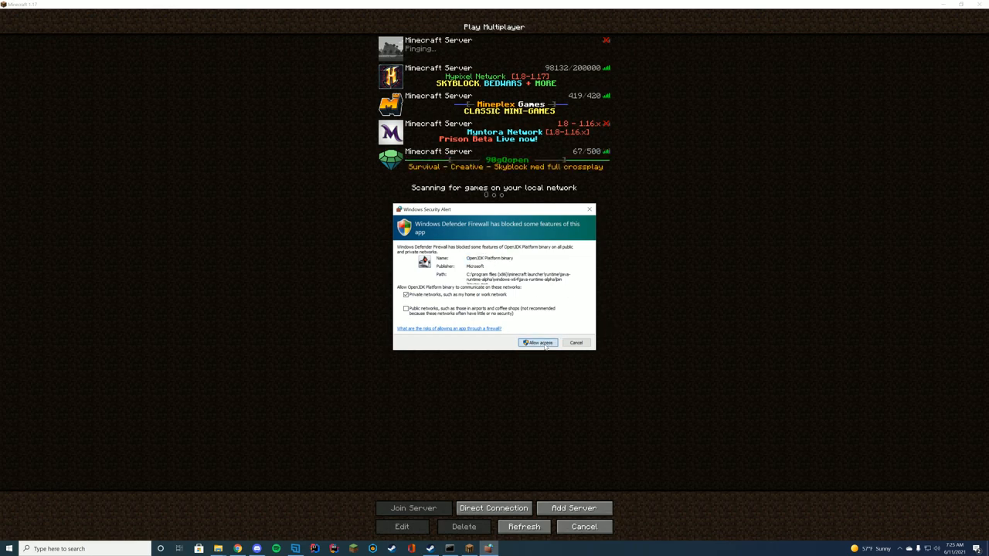
left_click(537, 342)
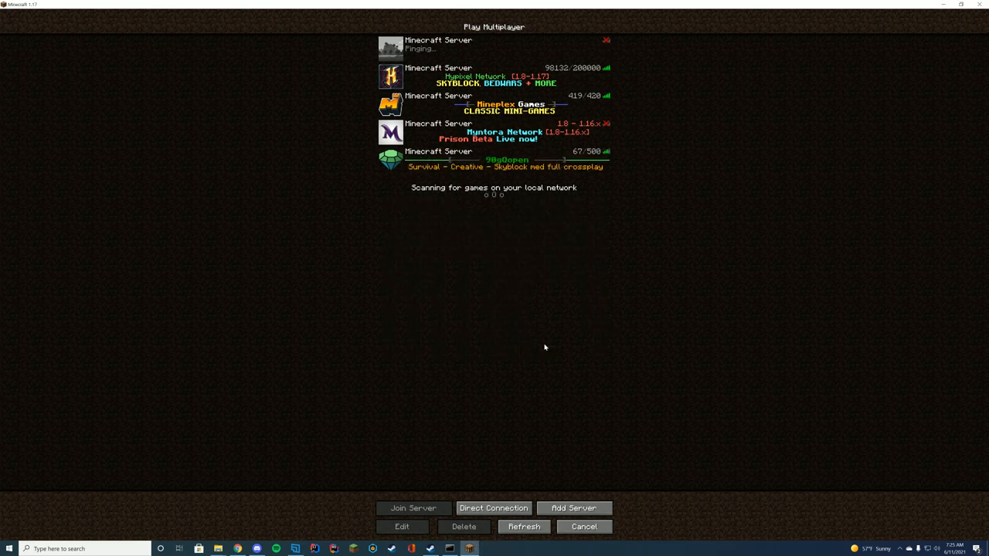
mouse_move(729, 419)
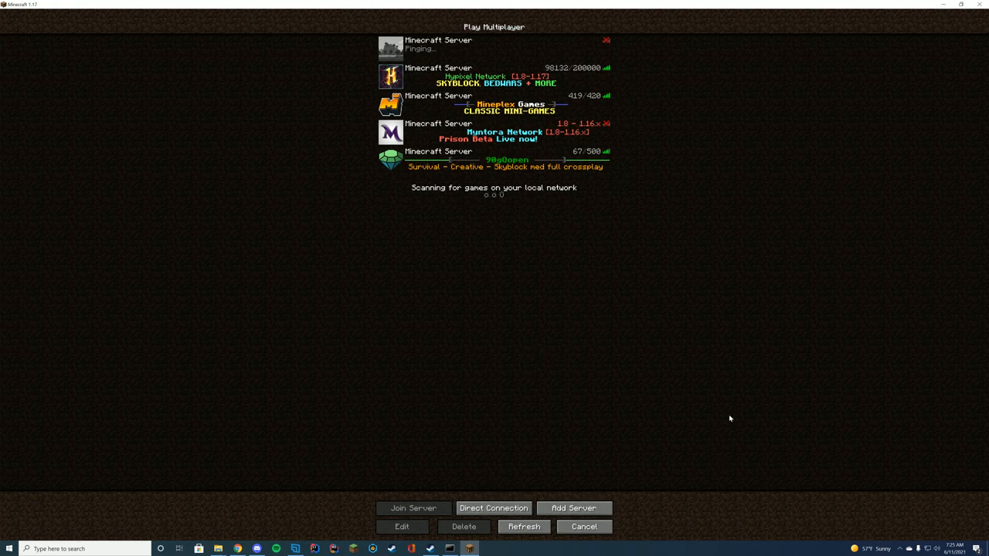
mouse_move(574, 508)
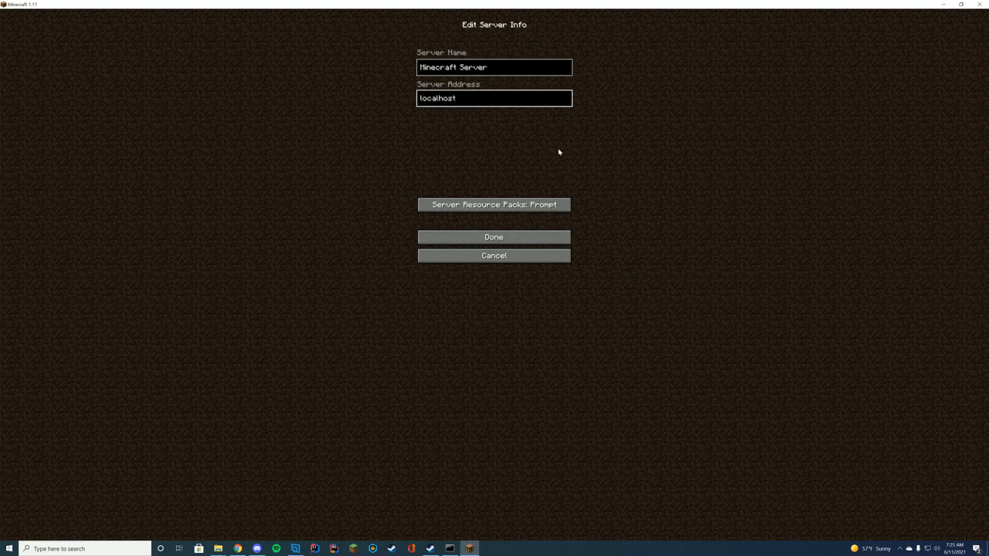
mouse_move(511, 237)
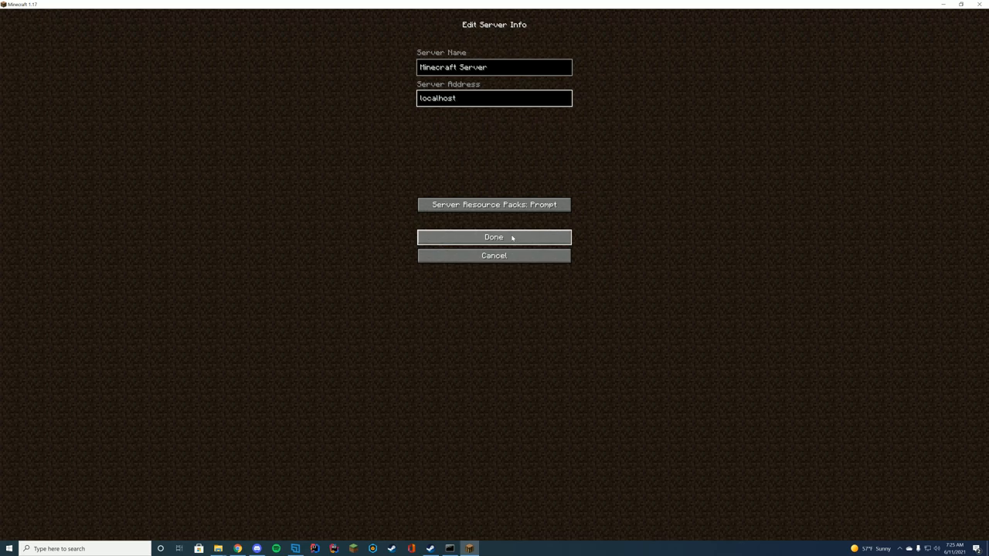
left_click(493, 236)
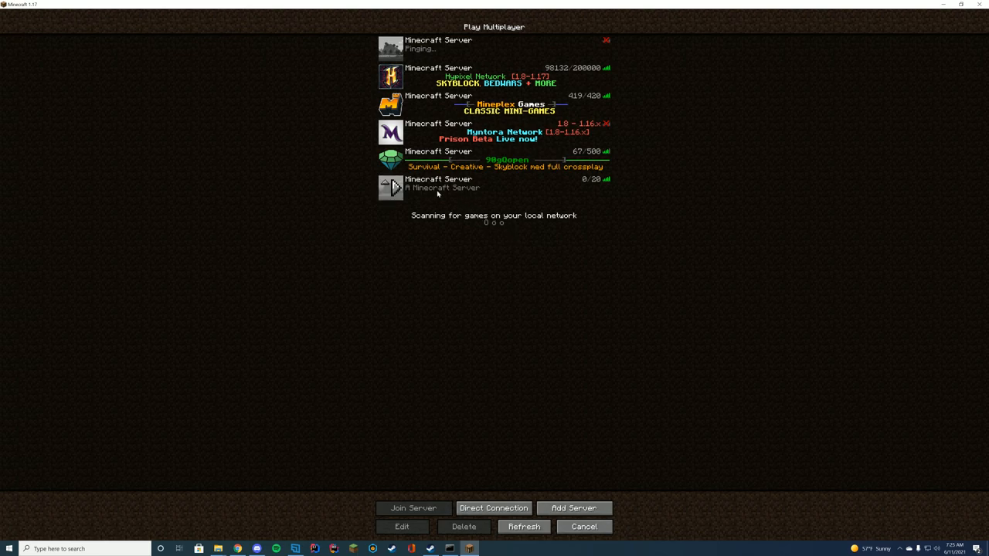
mouse_move(595, 179)
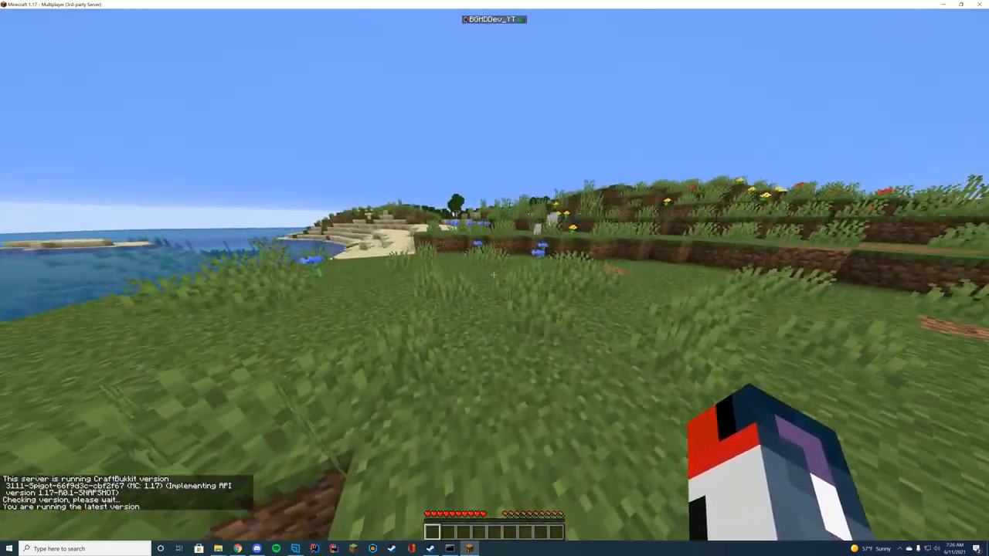
mouse_move(495, 278)
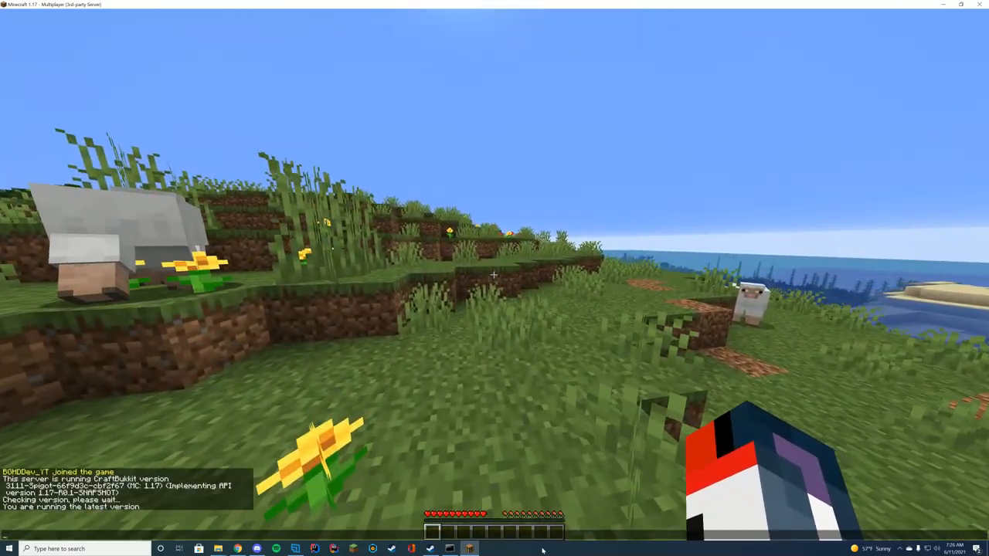
Bring up the running 'My Server' console from the taskbar
left_click(449, 548)
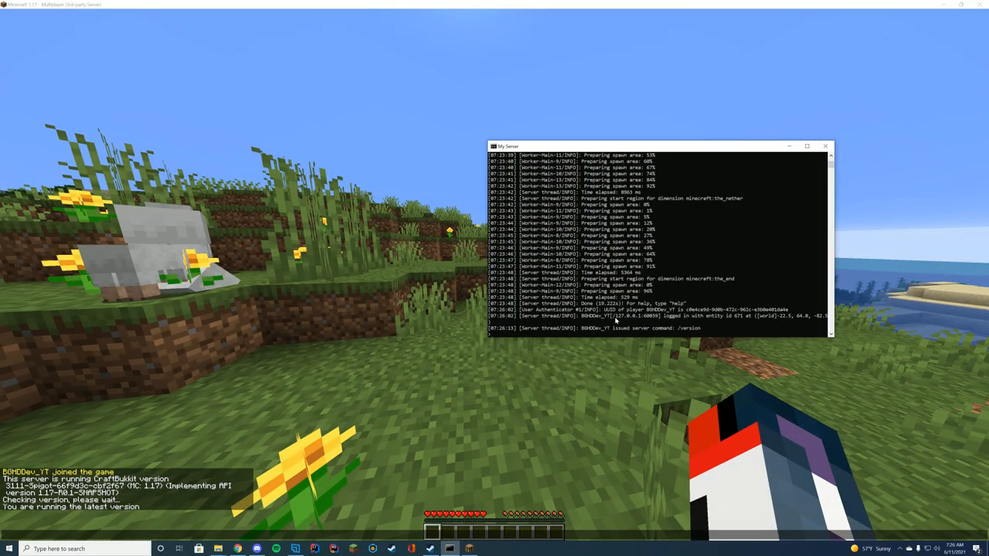